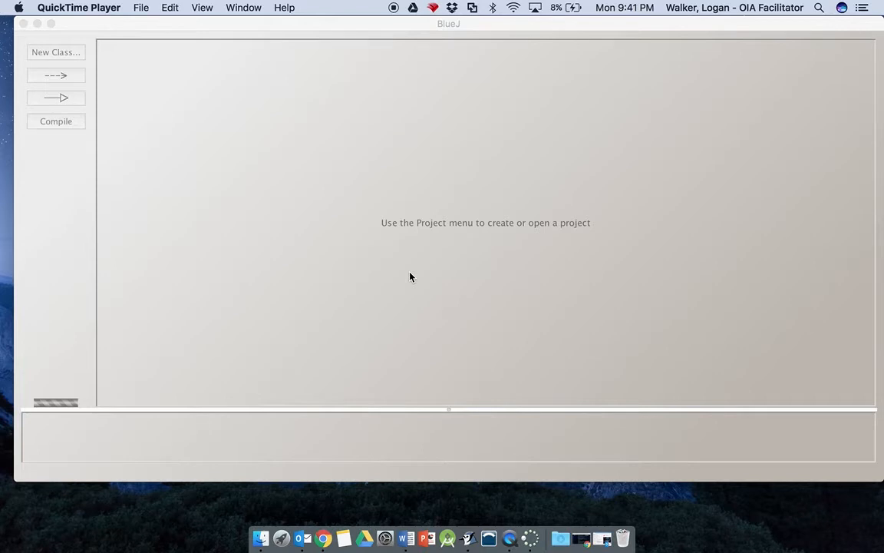
mouse_move(363, 46)
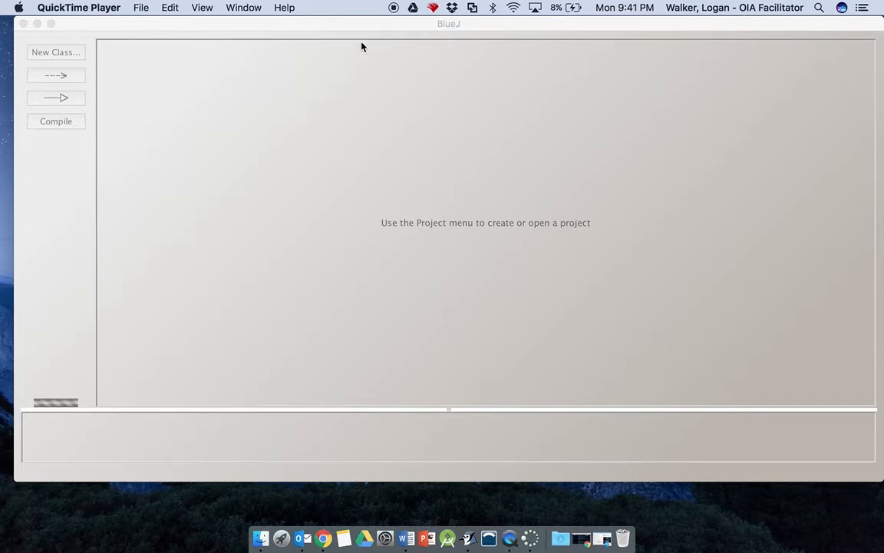
mouse_move(141, 8)
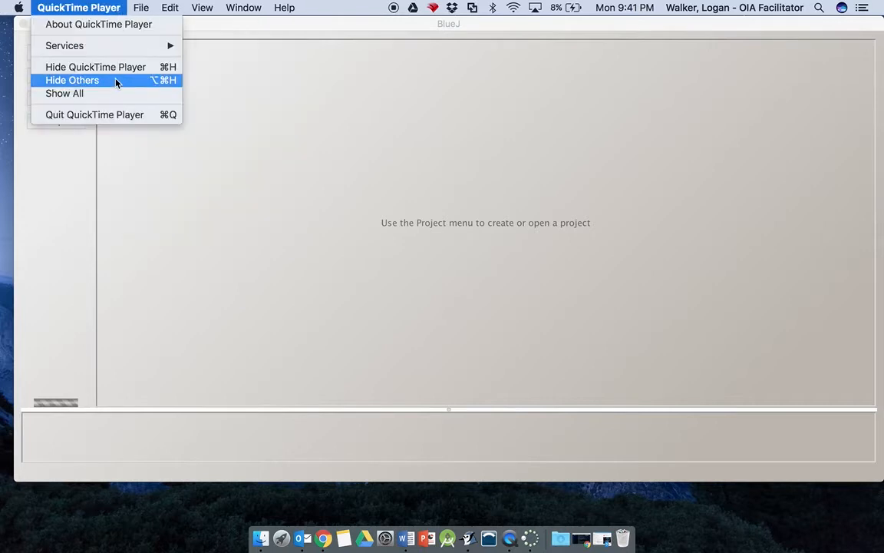
Step: Create a new BlueJ project named MediaLib via Project > New Project
click(92, 6)
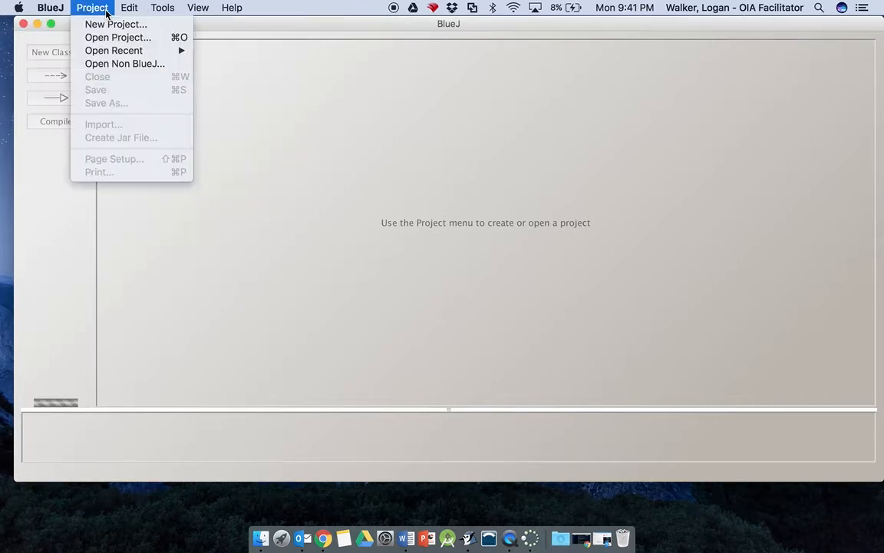
mouse_move(115, 24)
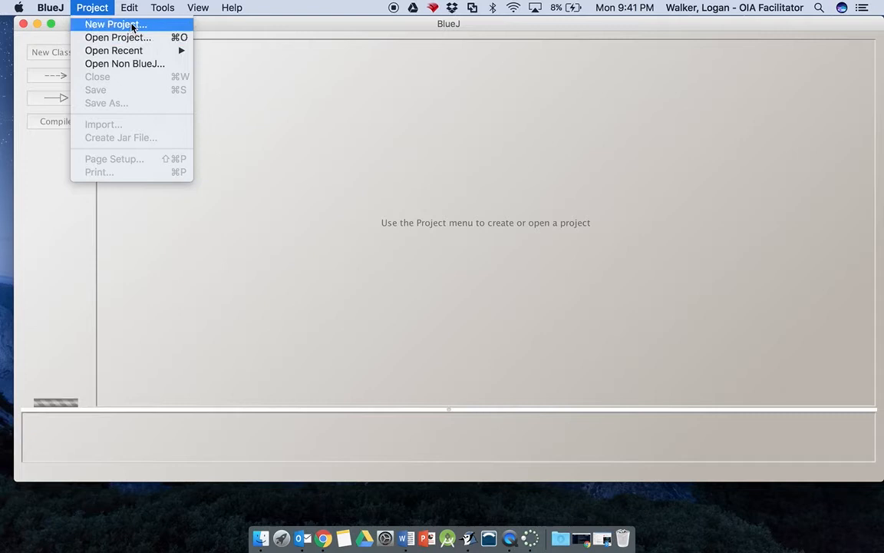
click(115, 24)
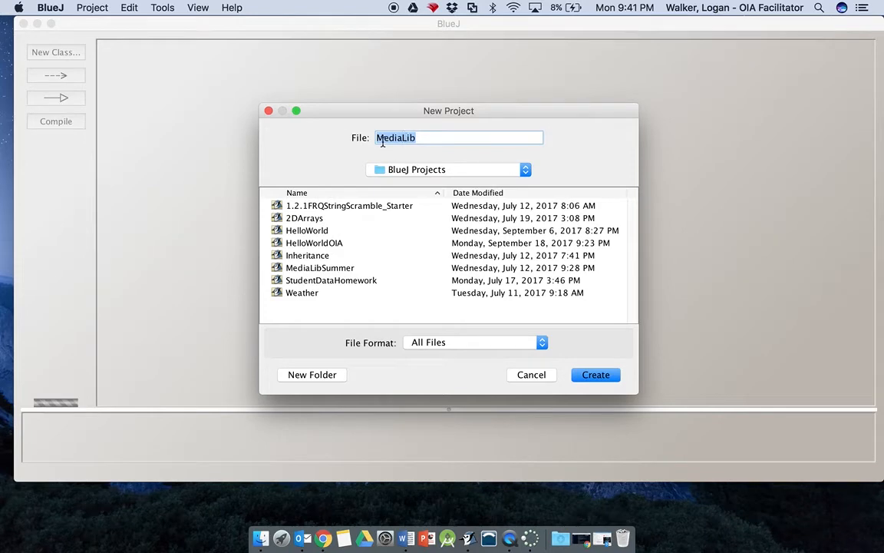
click(459, 138)
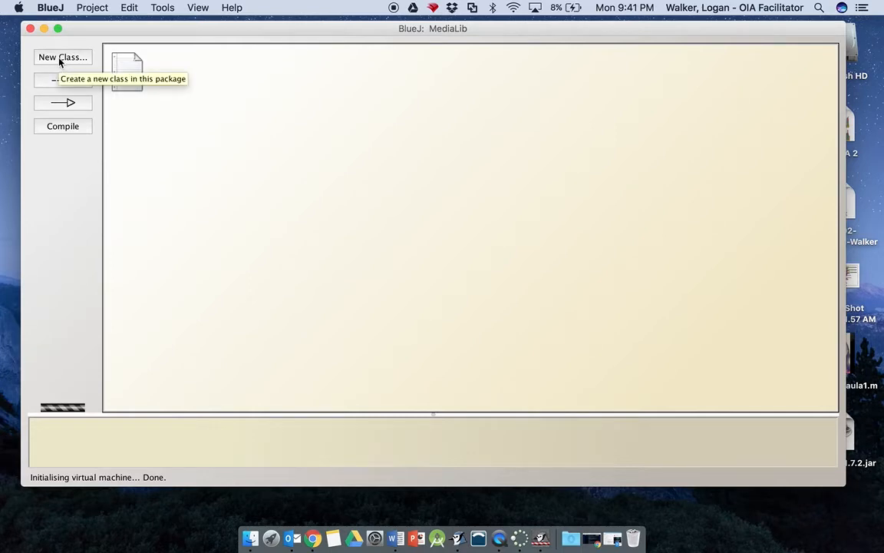
Step: Add a new class named MediaLib of type Class to the project
click(61, 57)
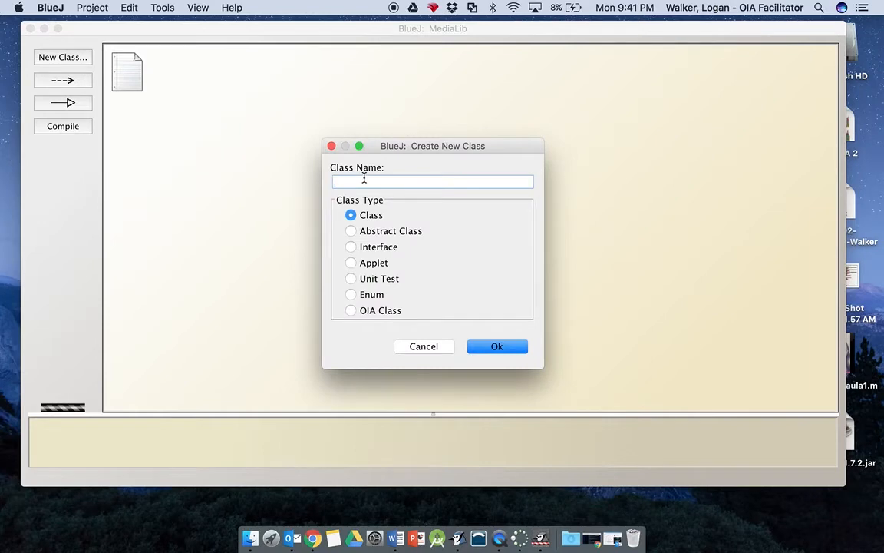
text(Media)
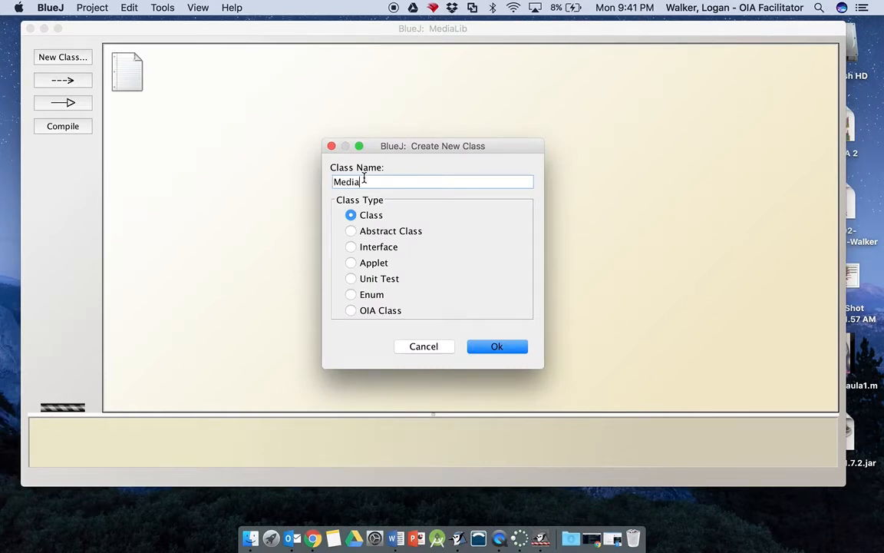
text(Lib)
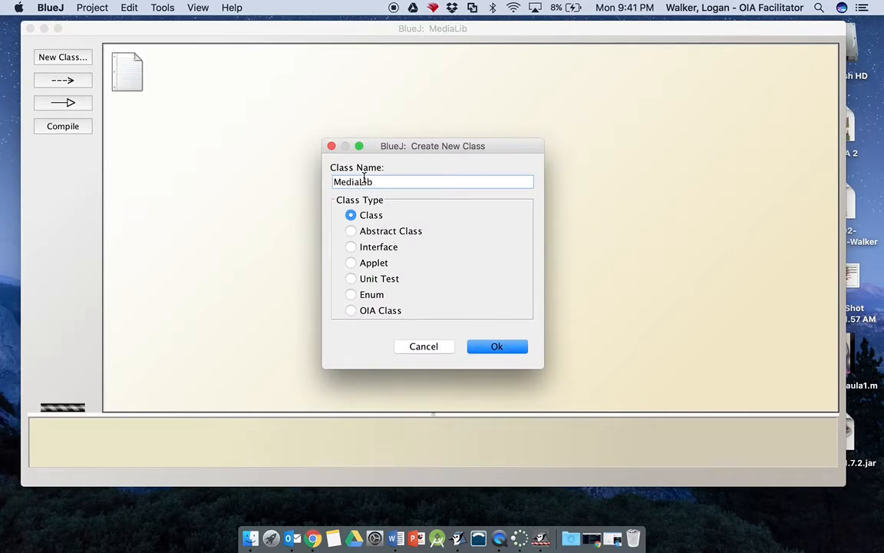
click(497, 347)
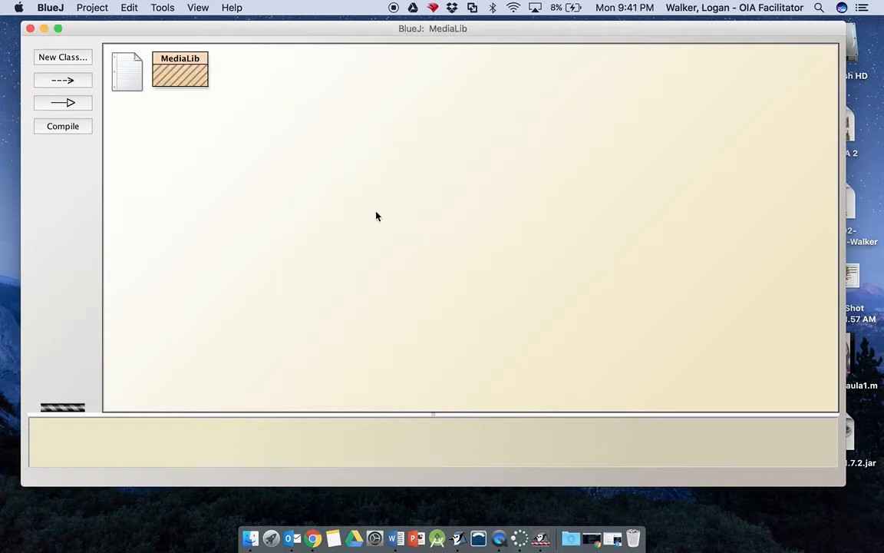
Step: In the MediaLib source, replace the template body with a public static void main() method
double_click(179, 69)
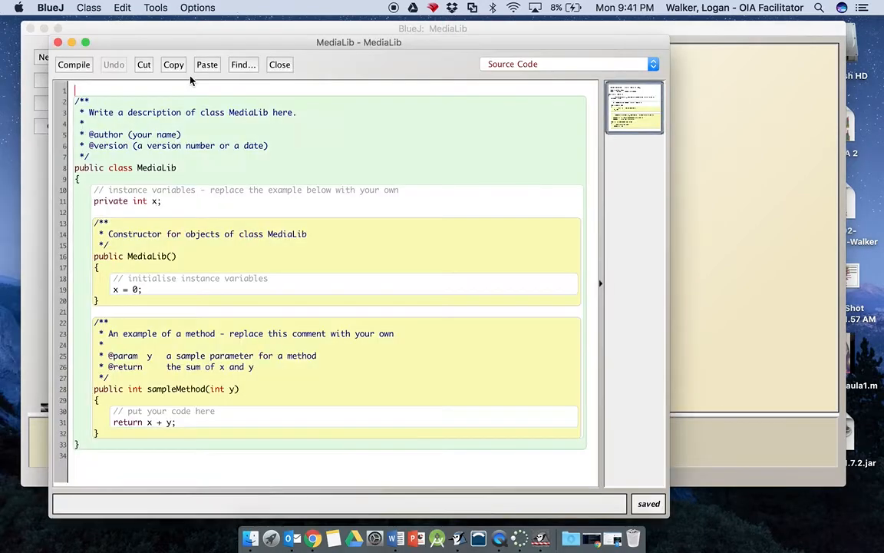
mouse_move(193, 304)
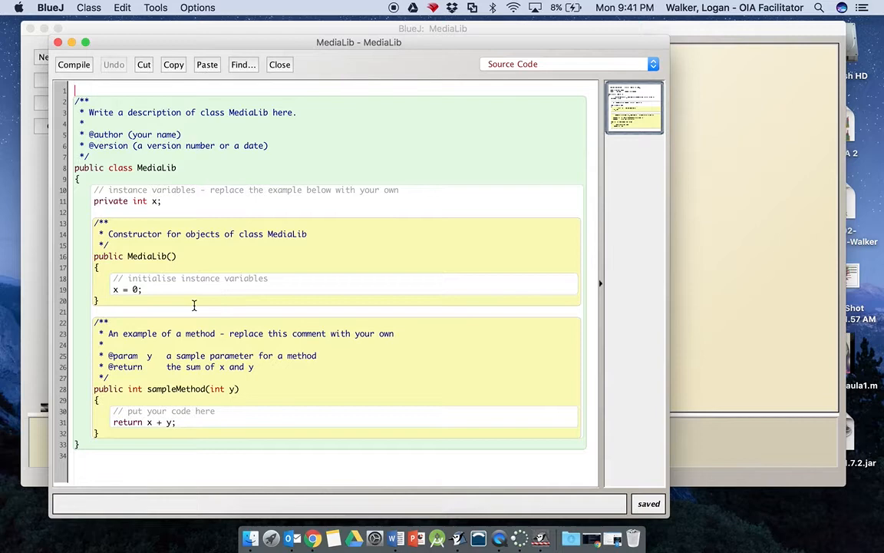
mouse_move(183, 411)
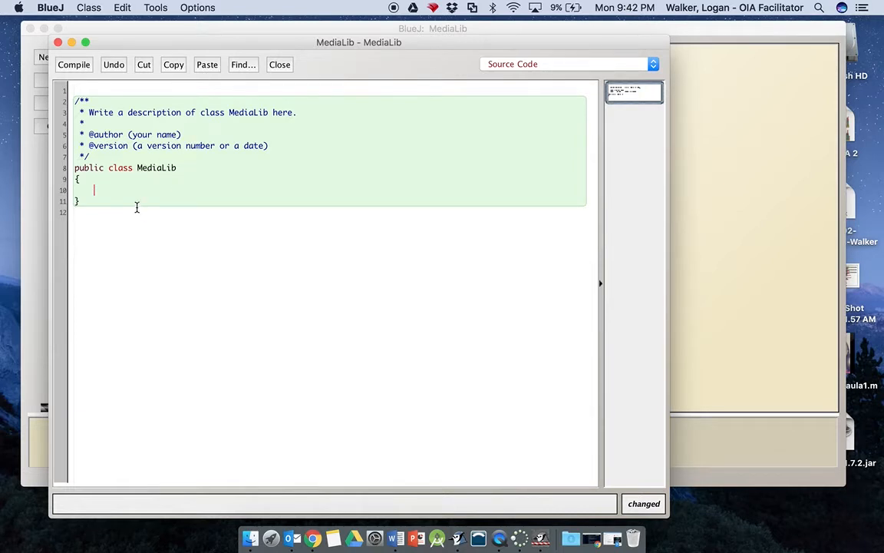
text(public s)
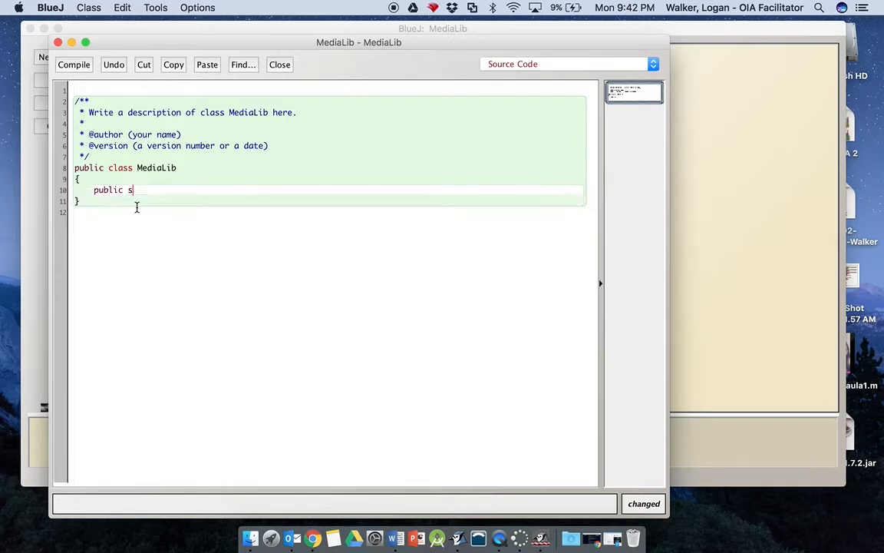
text(tatic void)
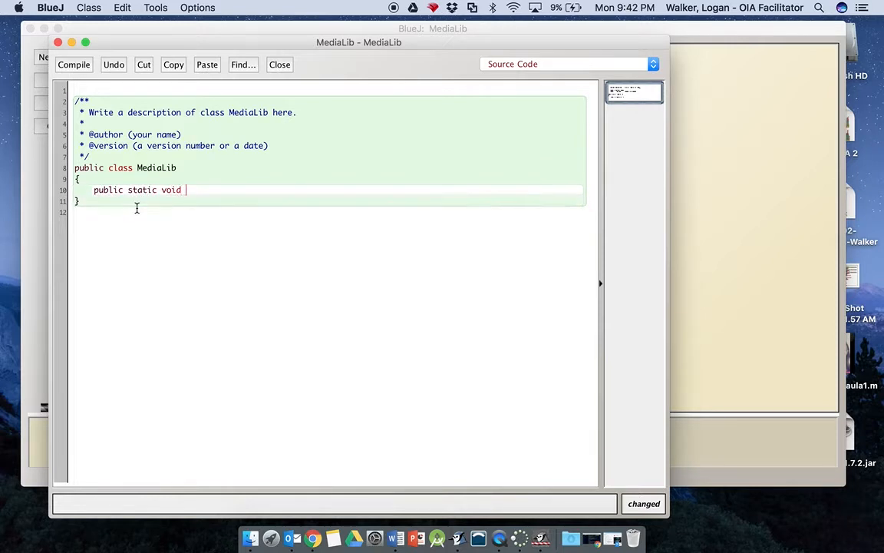
text(main())
text({)
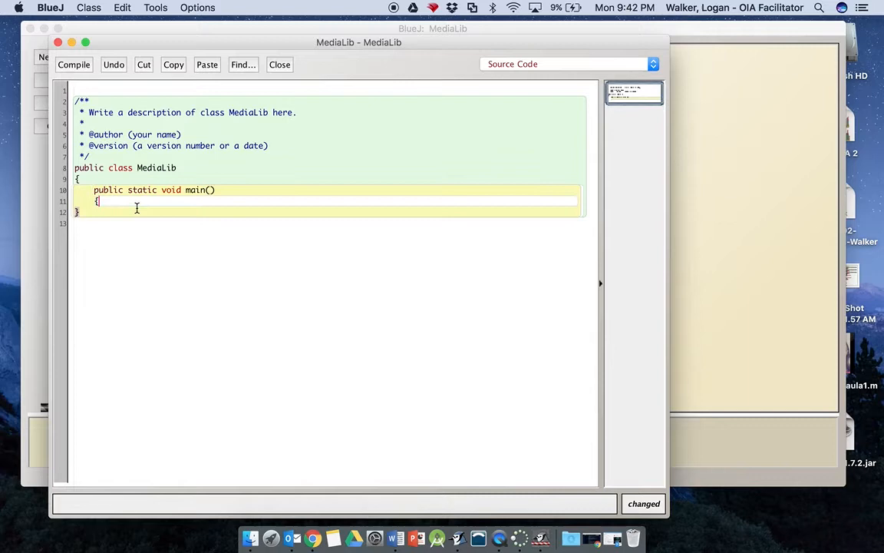
key(Return)
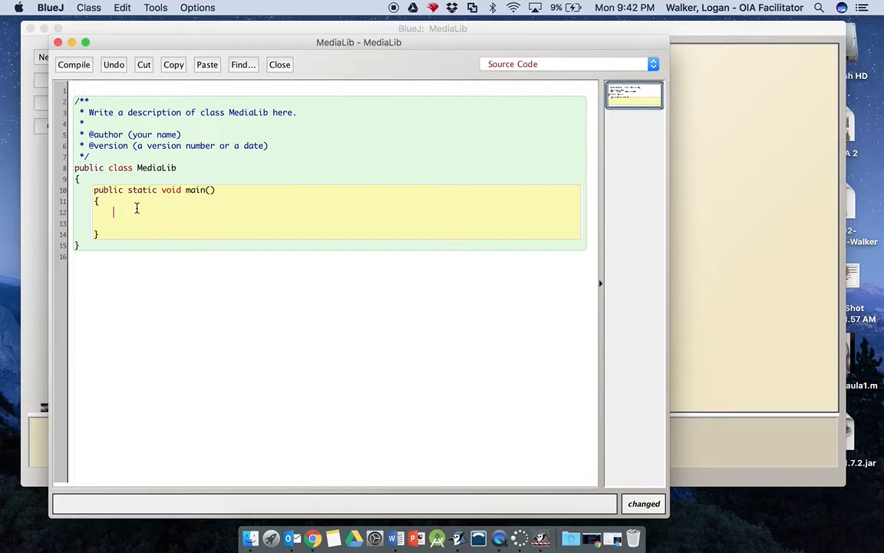
Step: Inside main, write System.out.println("Welcome to your Media Library");
text(S)
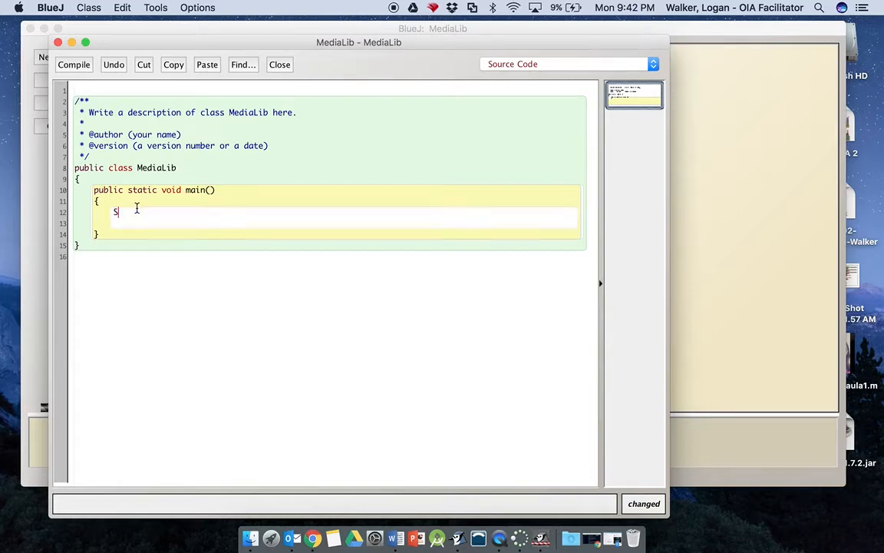
text(yste)
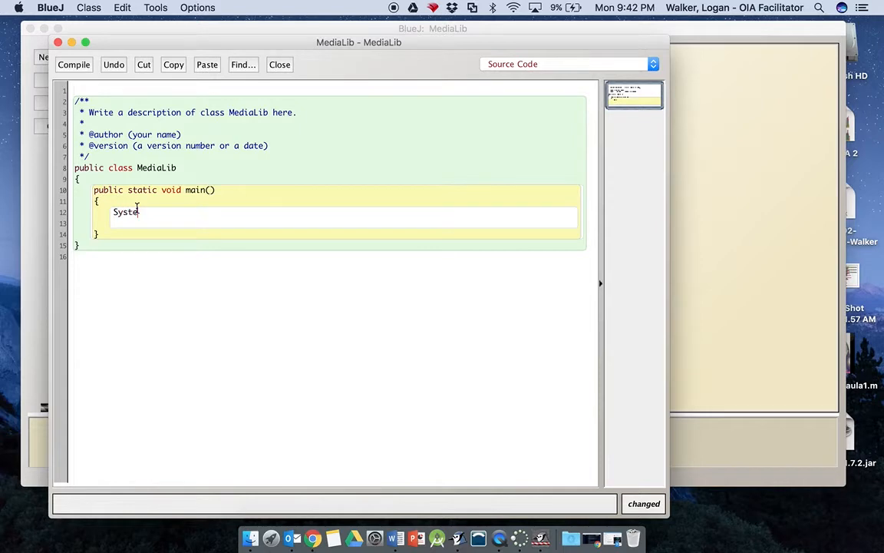
text(m)
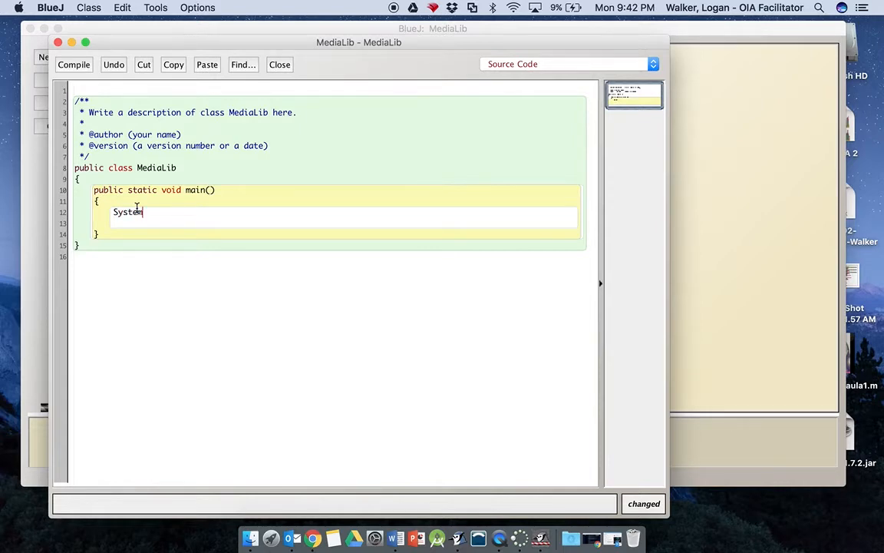
text(.out)
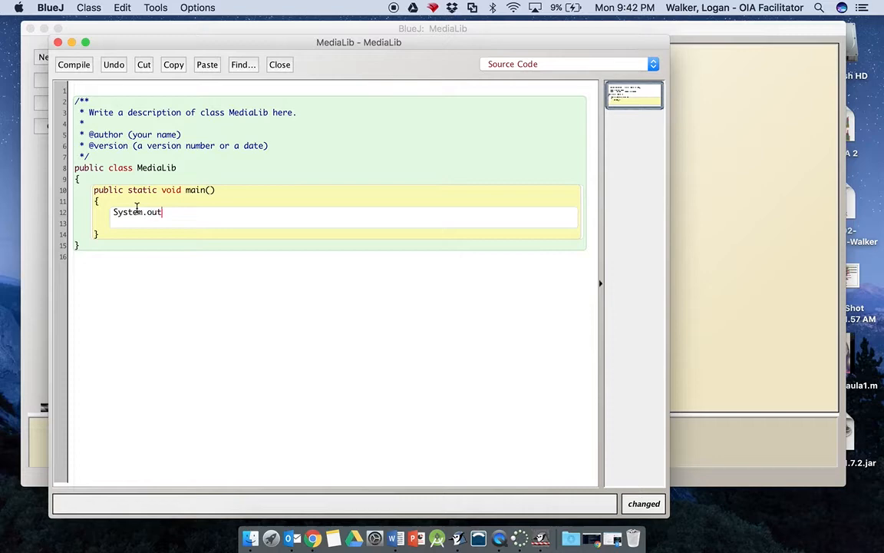
text(.print)
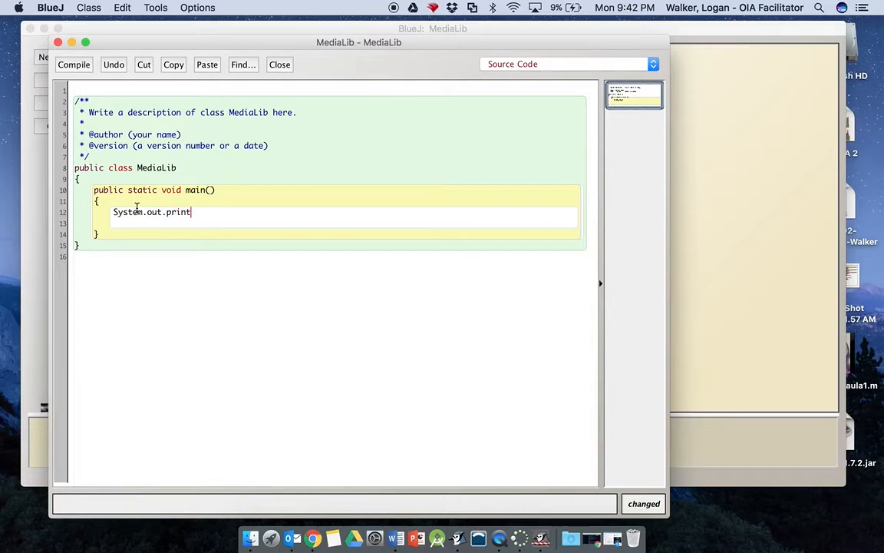
text(ln()
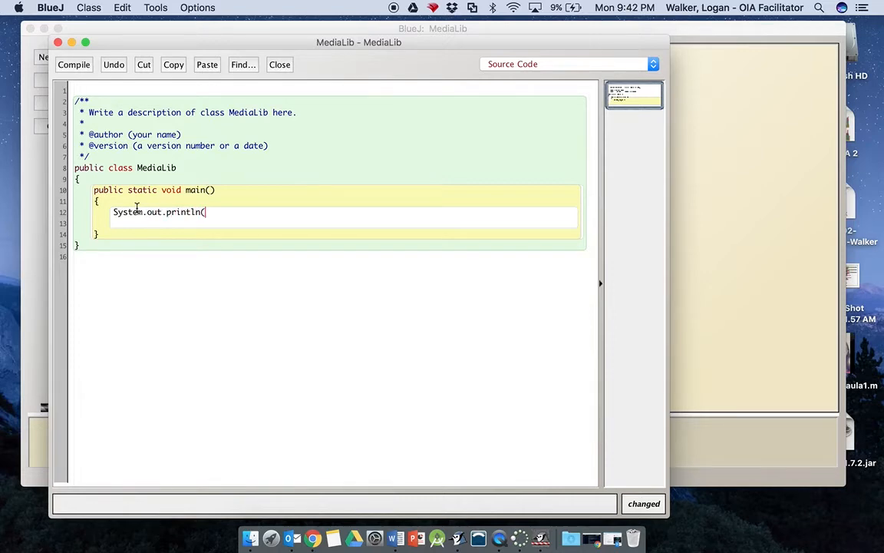
text("Welcome to your Med)
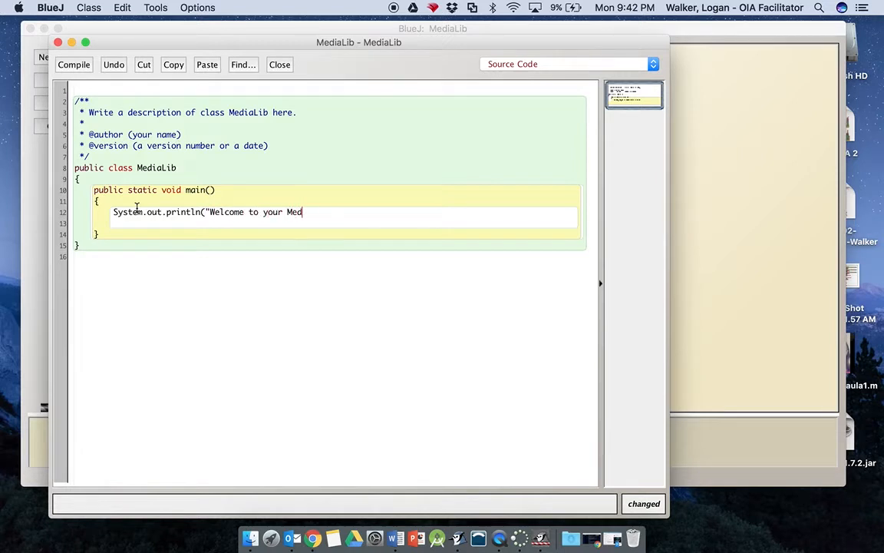
text(a Libra)
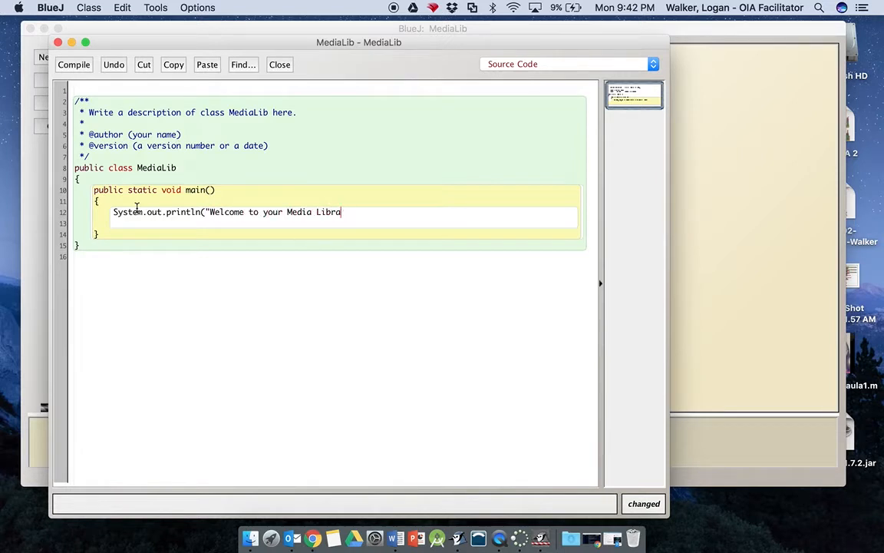
text(ry)
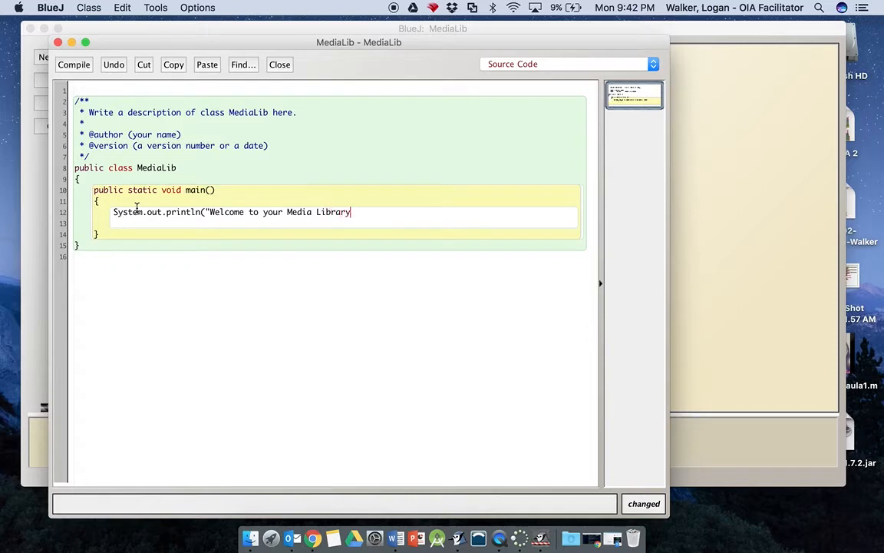
text(");)
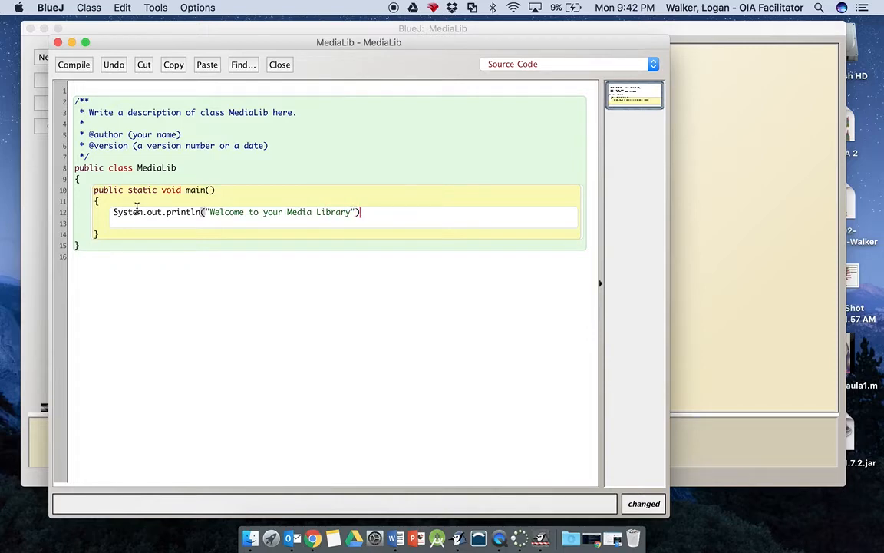
text(;)
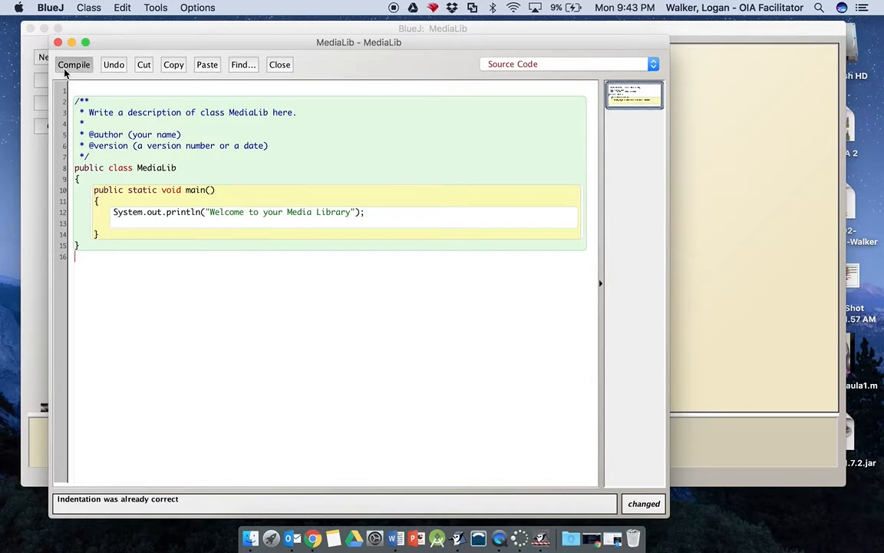
Step: Run MediaLib's void main() to print the welcome message, then close the terminal window
click(74, 65)
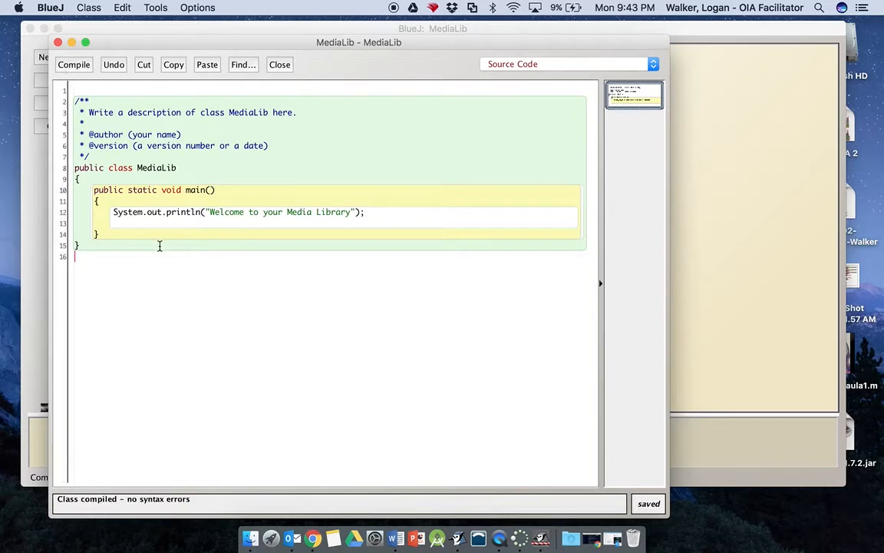
mouse_move(58, 43)
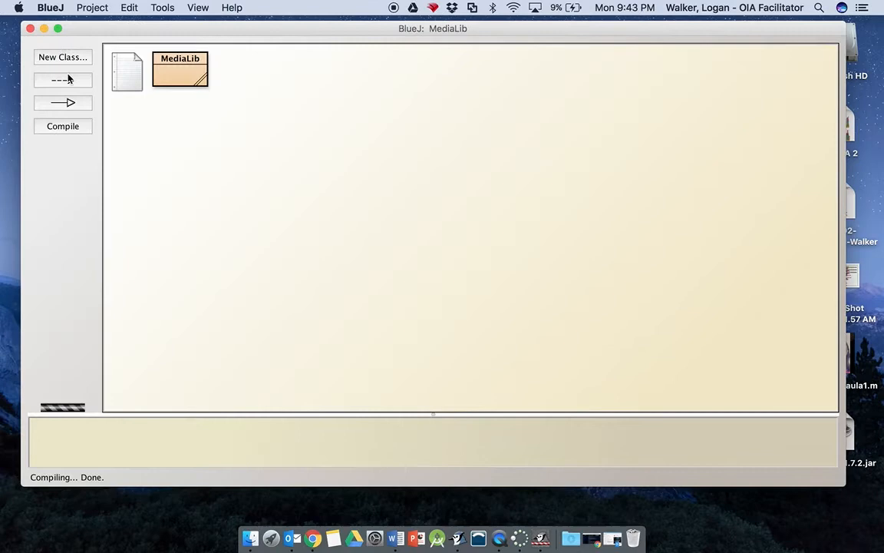
right_click(180, 69)
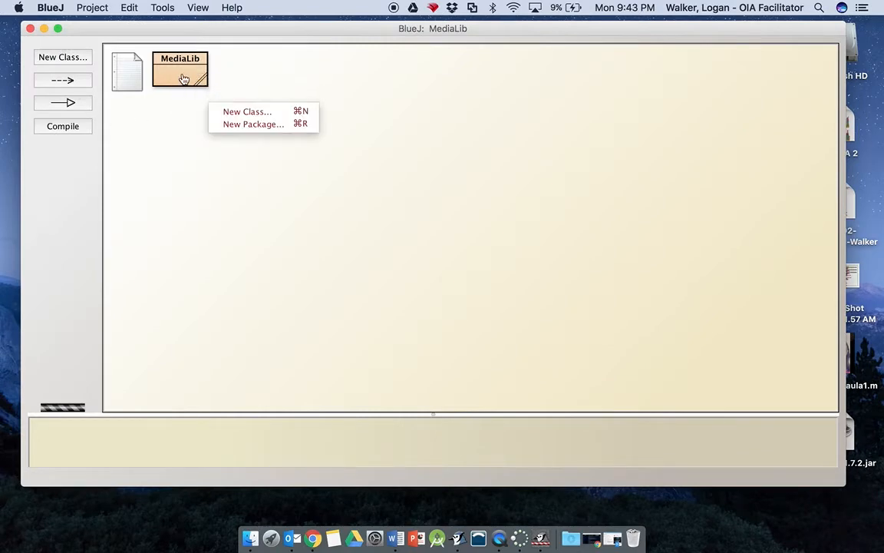
right_click(179, 70)
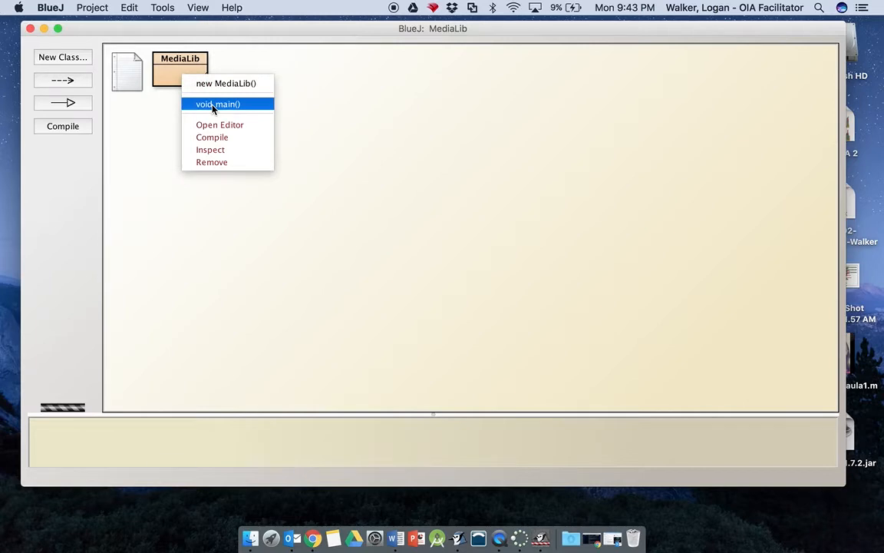
click(218, 104)
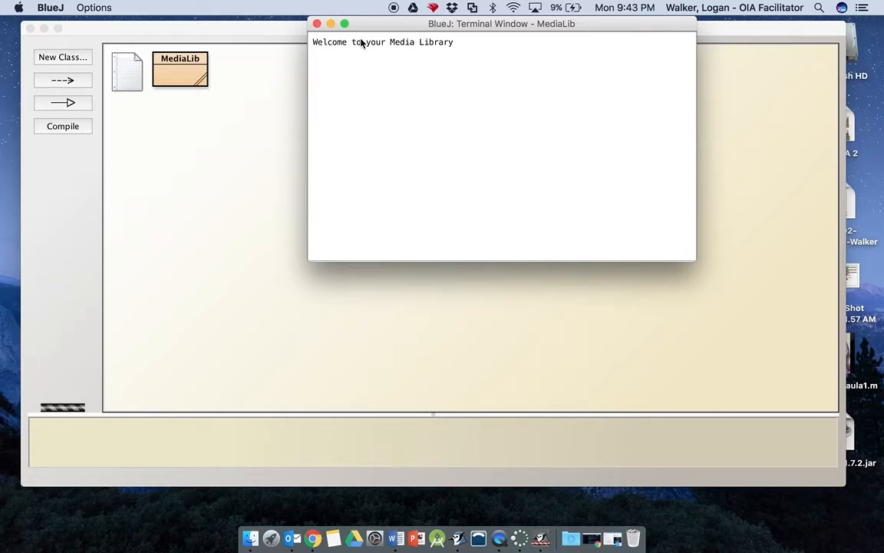
mouse_move(332, 56)
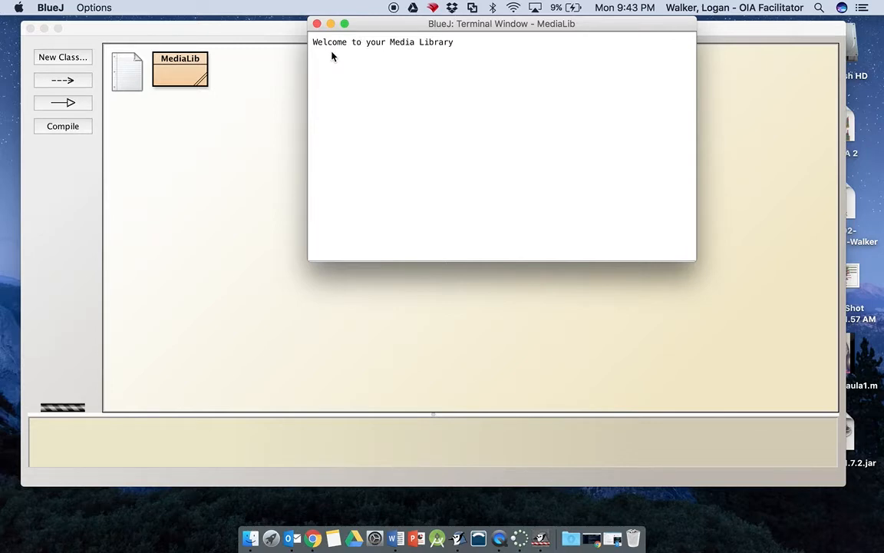
click(317, 23)
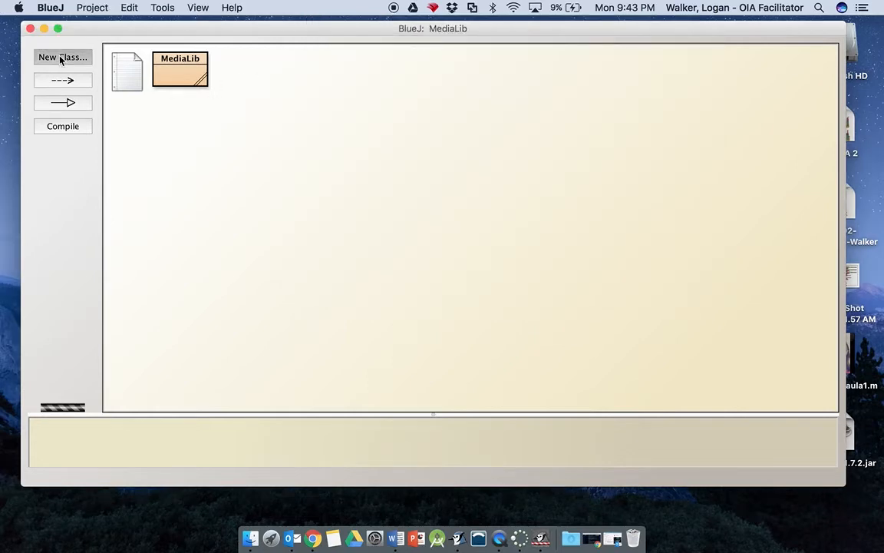
Step: Add a second class named Song of type Class to the project
click(61, 57)
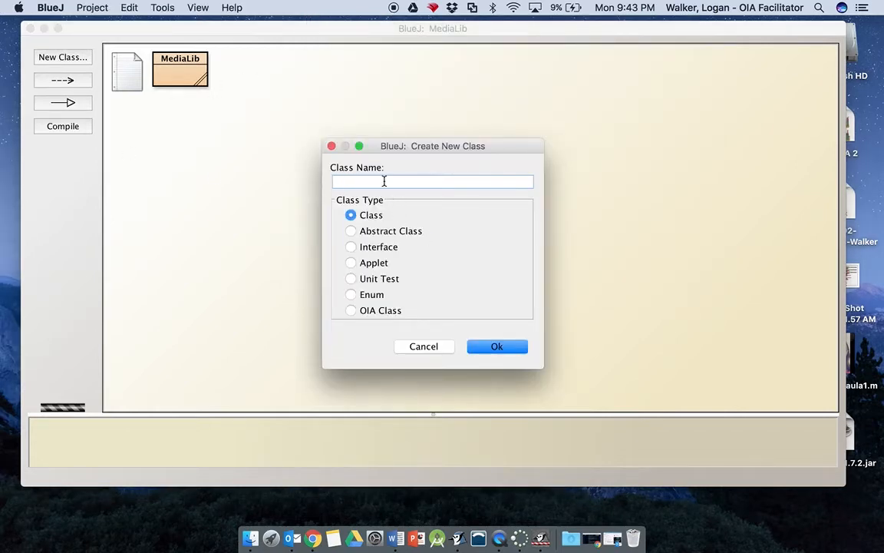
text(SAo)
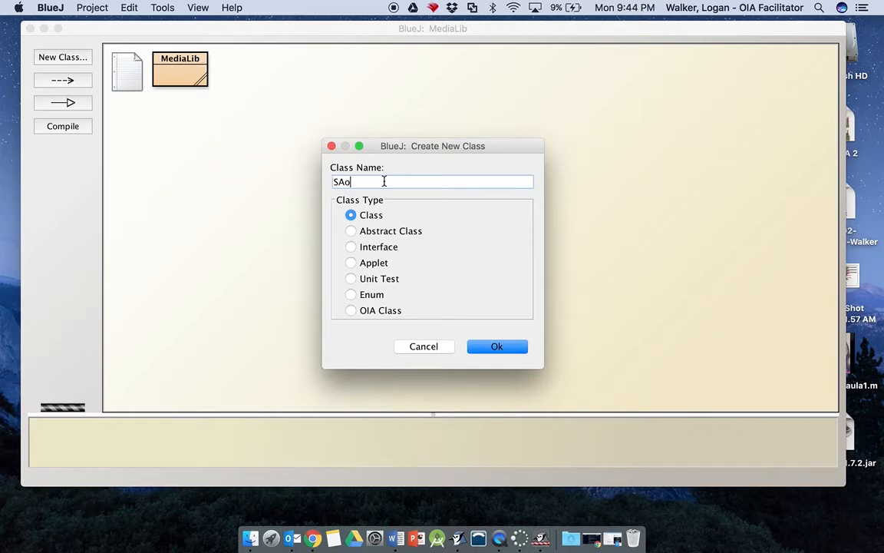
click(497, 347)
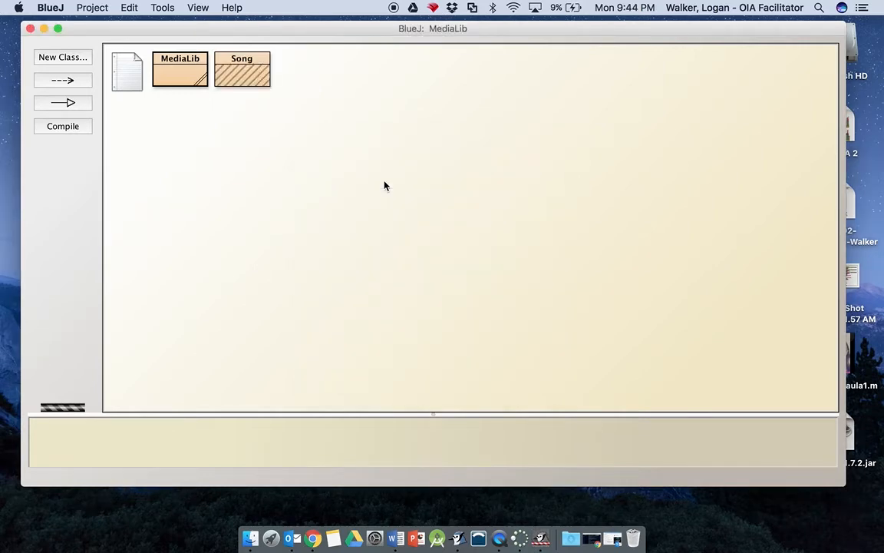
mouse_move(258, 86)
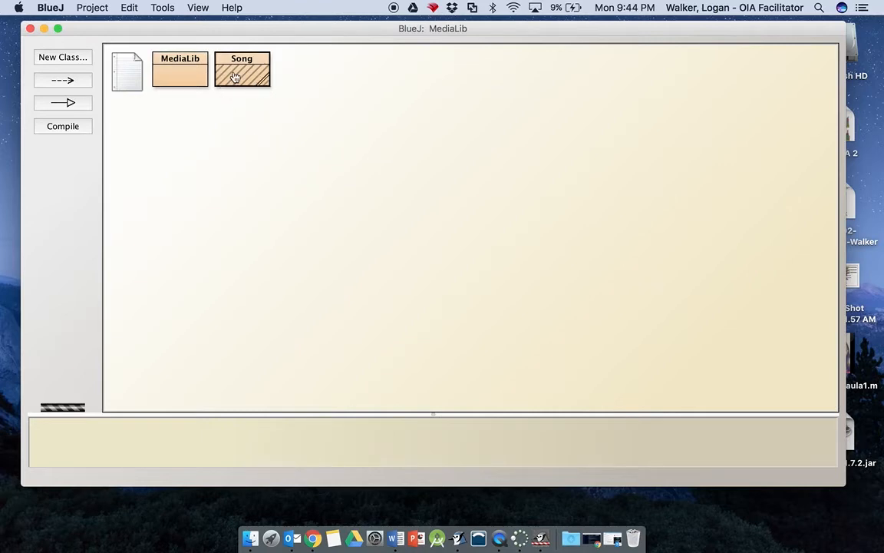
Step: In the Song source, delete sampleMethod and rename the int field x to rating
double_click(242, 69)
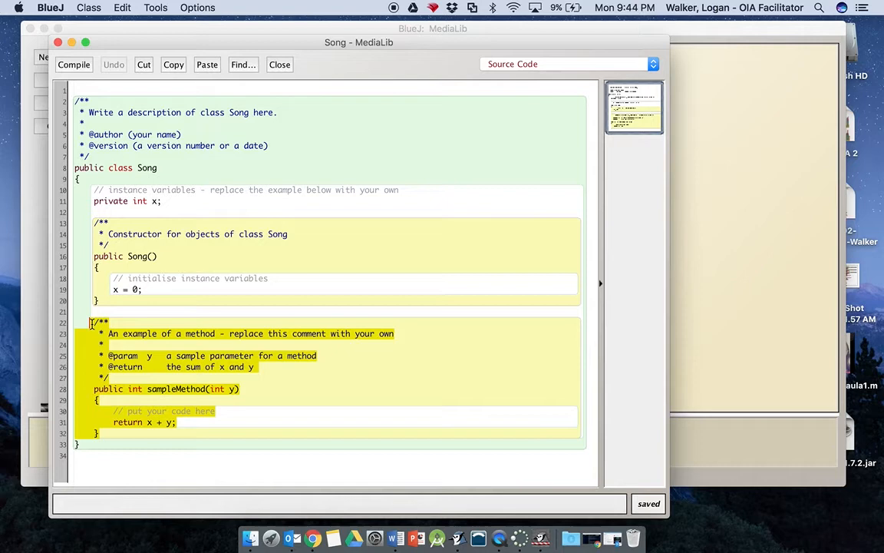
key(Delete)
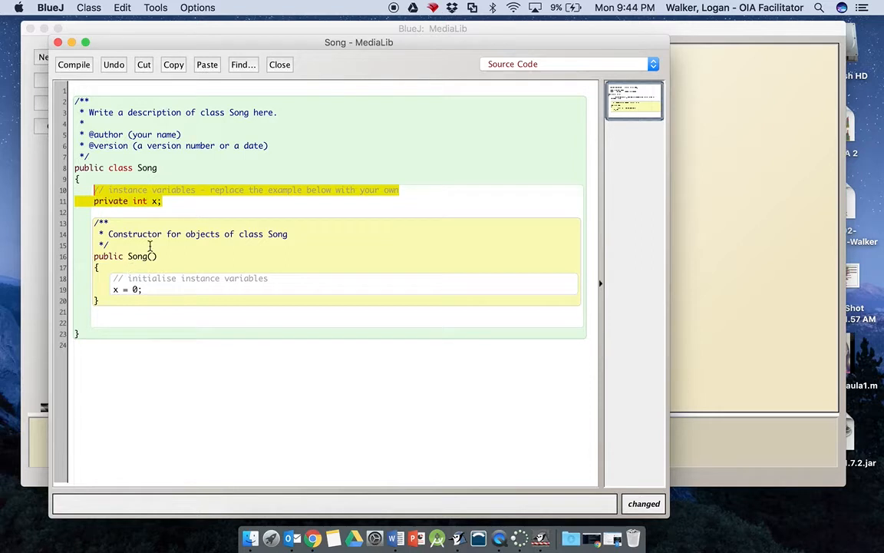
mouse_move(154, 232)
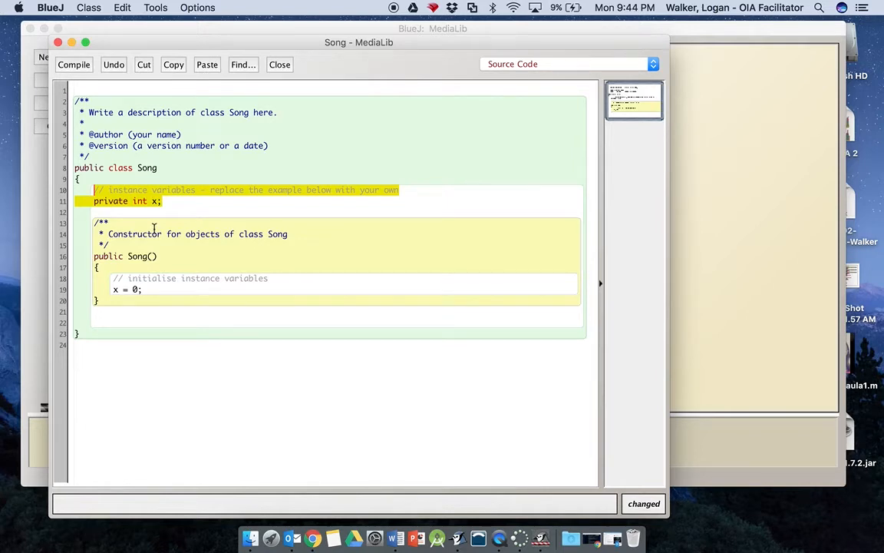
click(155, 200)
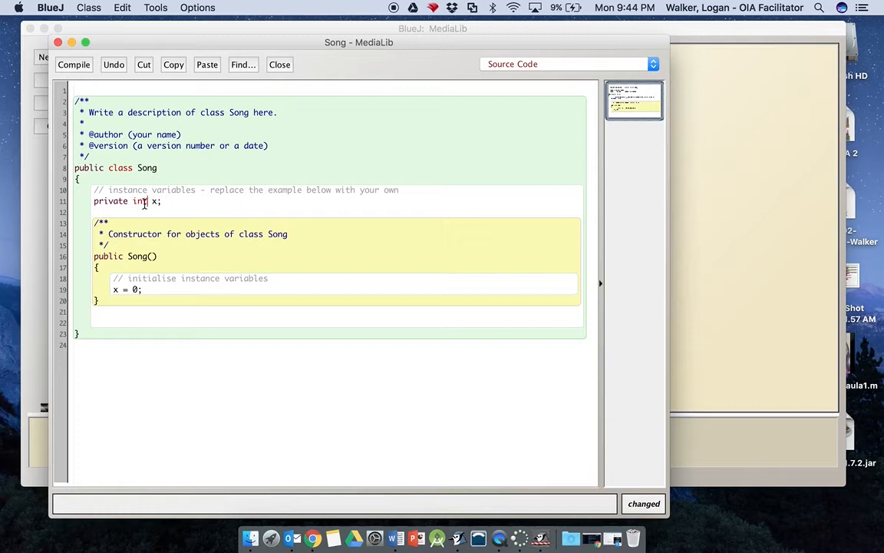
double_click(140, 200)
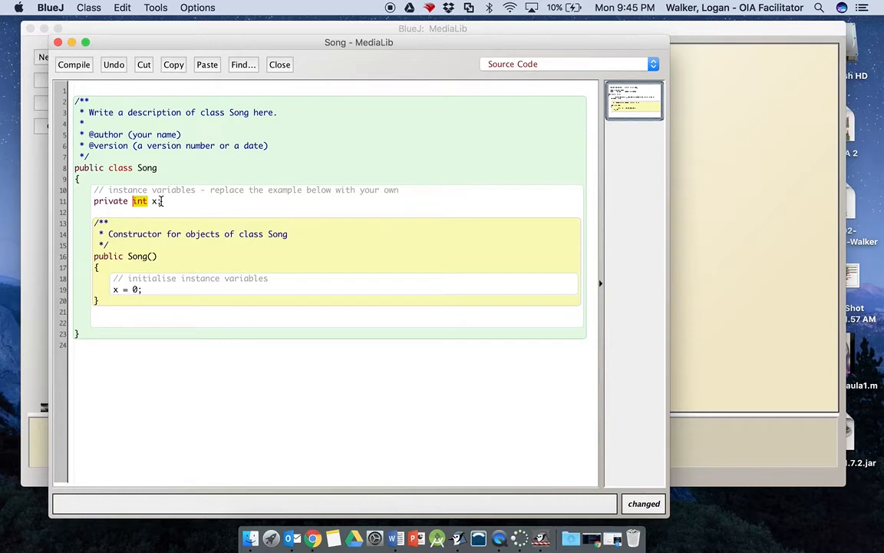
text(r)
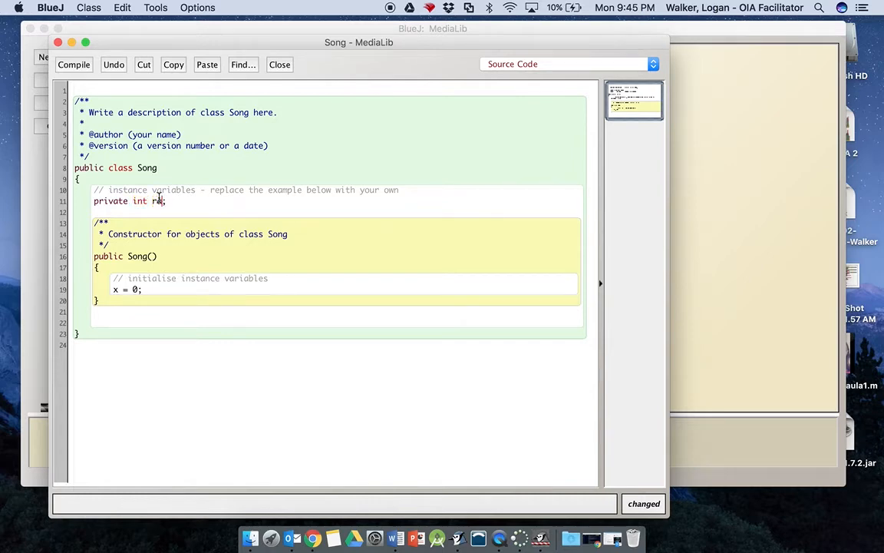
text(ating)
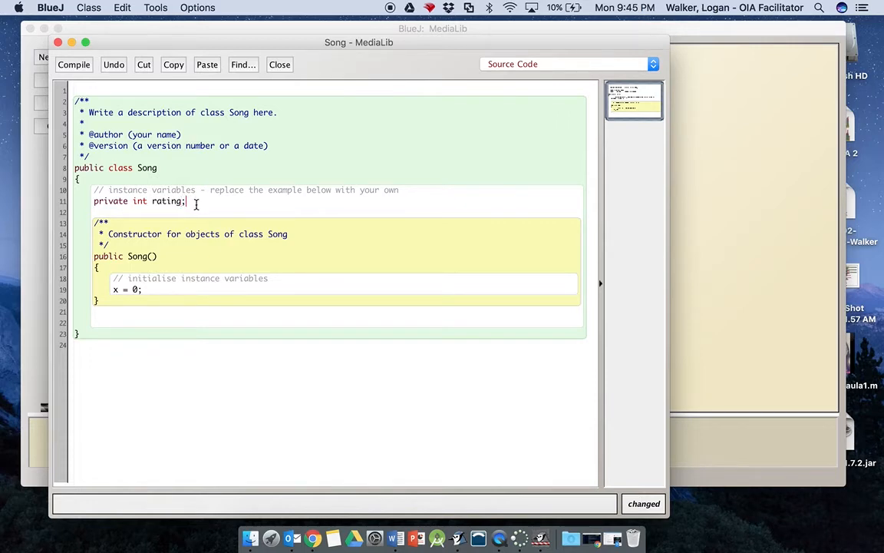
Step: Add a second field private String title; below rating
key(Return)
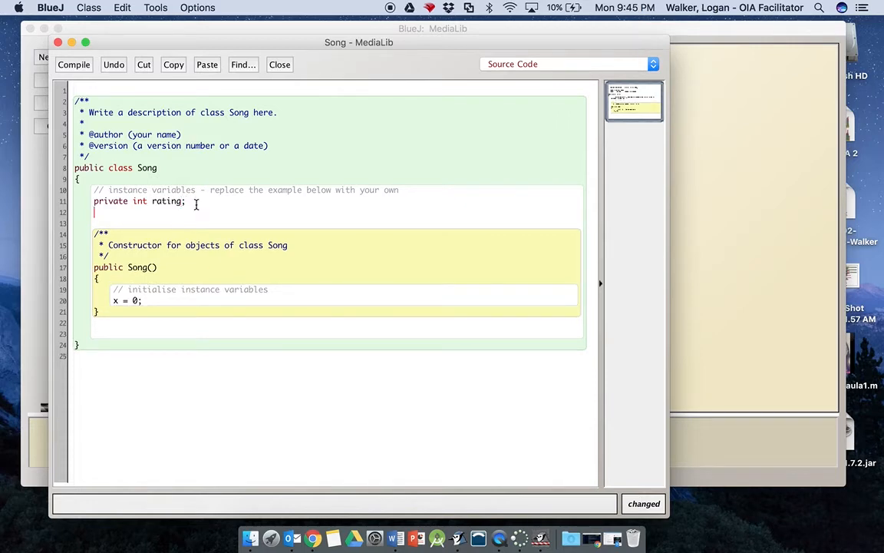
text(private)
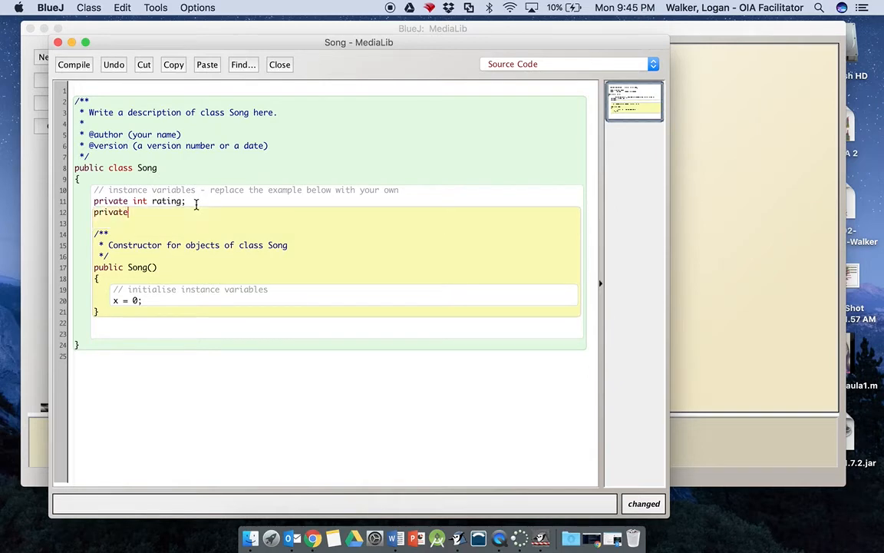
text(Str)
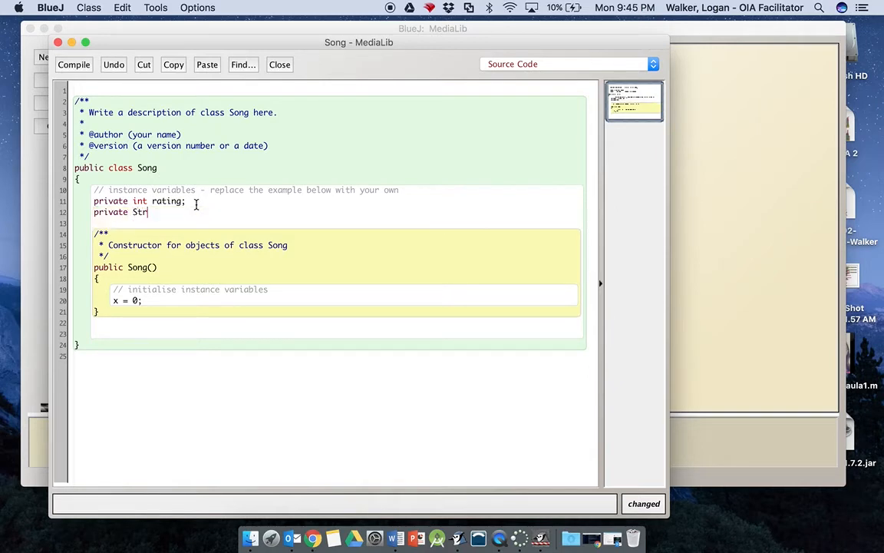
text(ing)
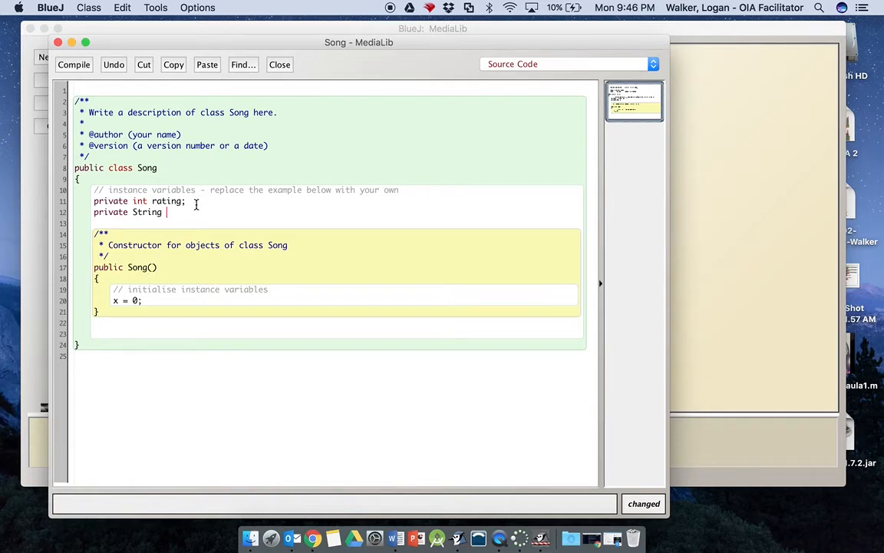
text(title)
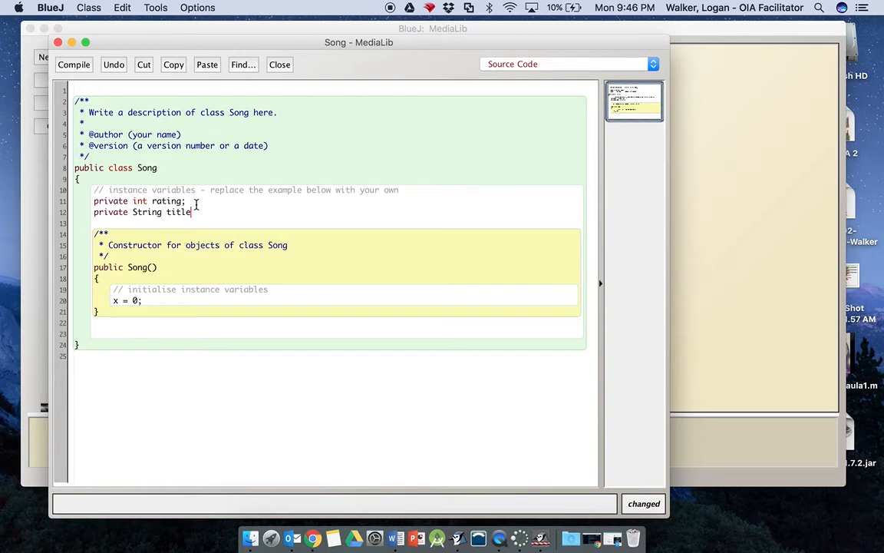
text(;)
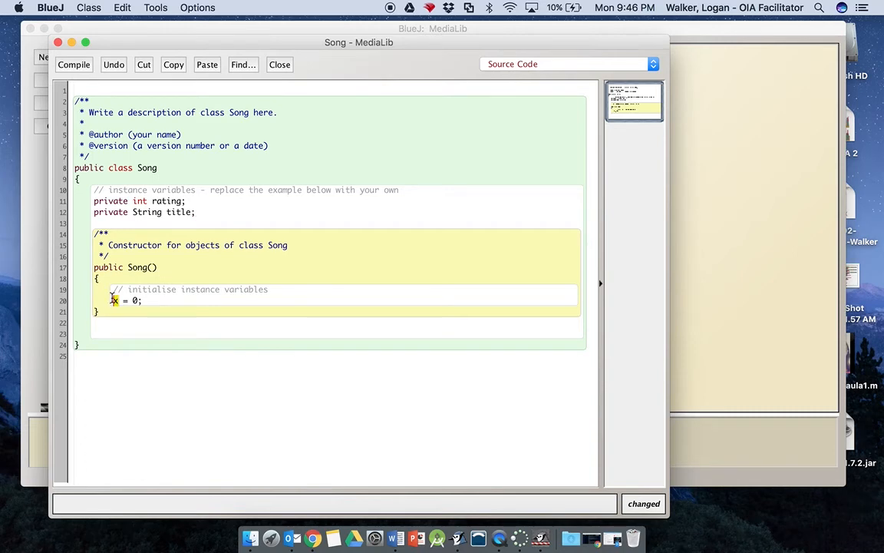
Step: In the Song constructor, write rating = 0; and title = ""; on separate lines
text(rating)
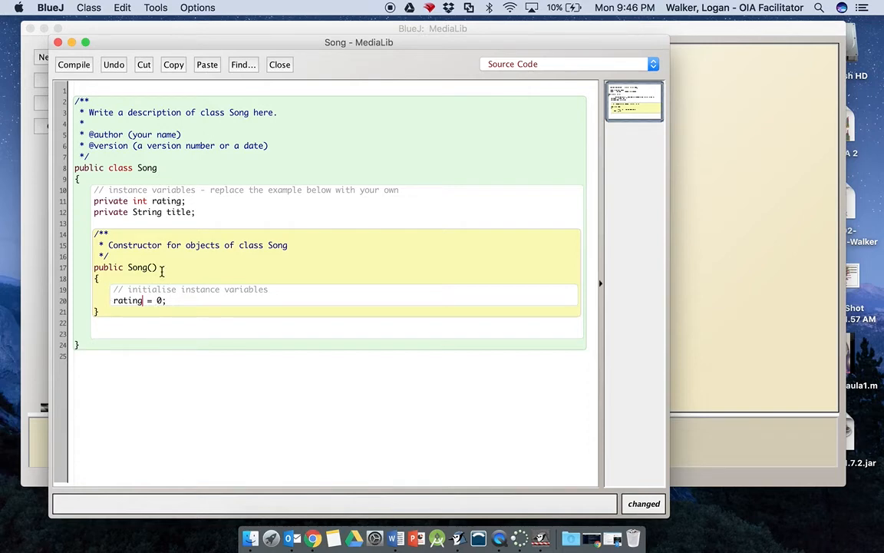
key(Return)
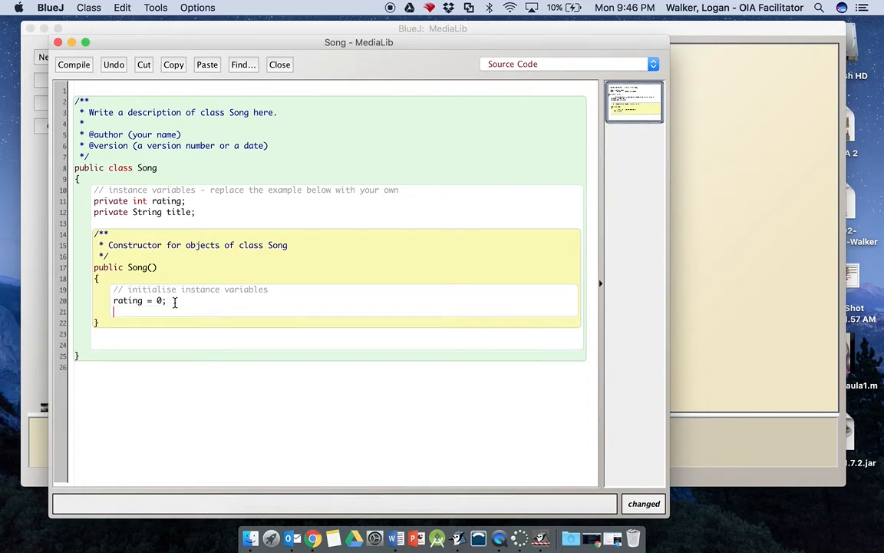
text(tit)
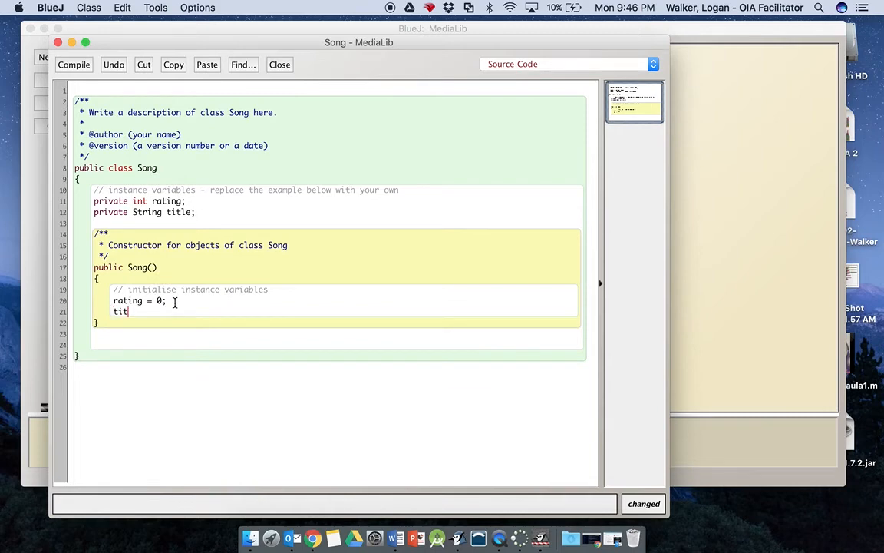
text(le =)
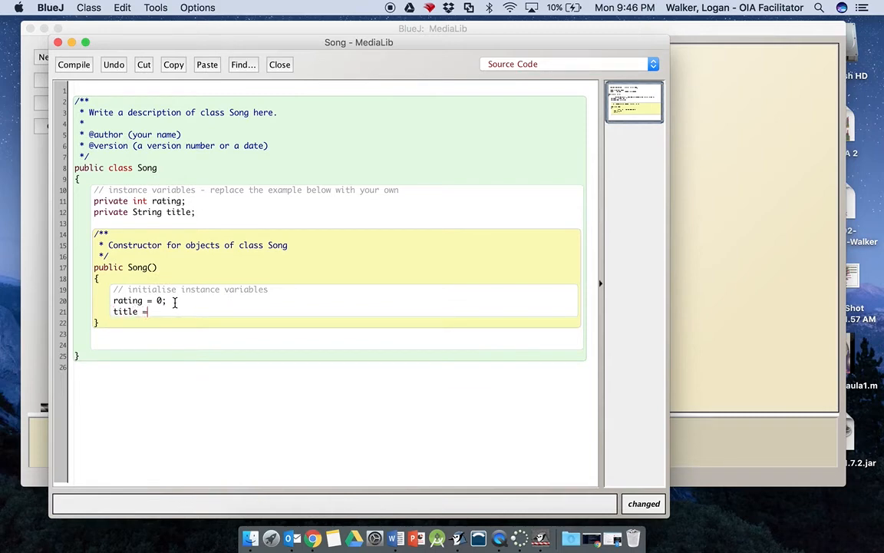
text("")
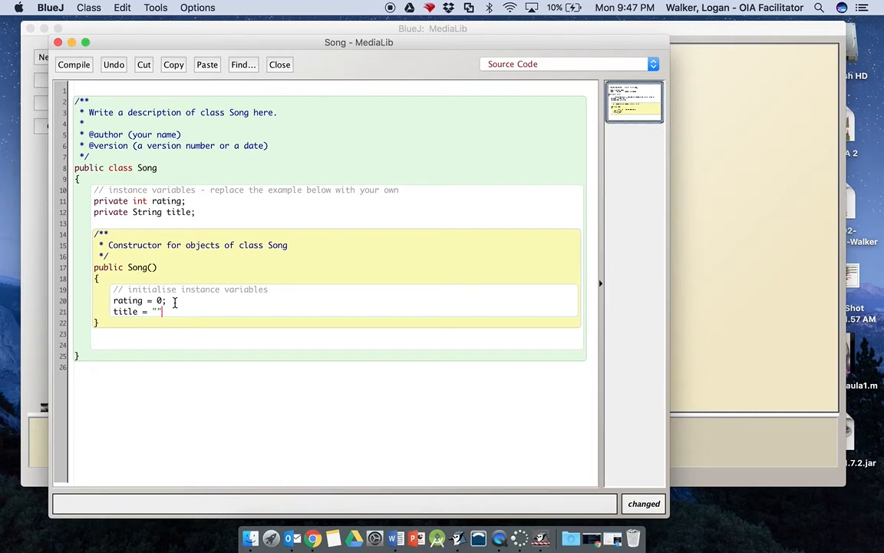
text(;)
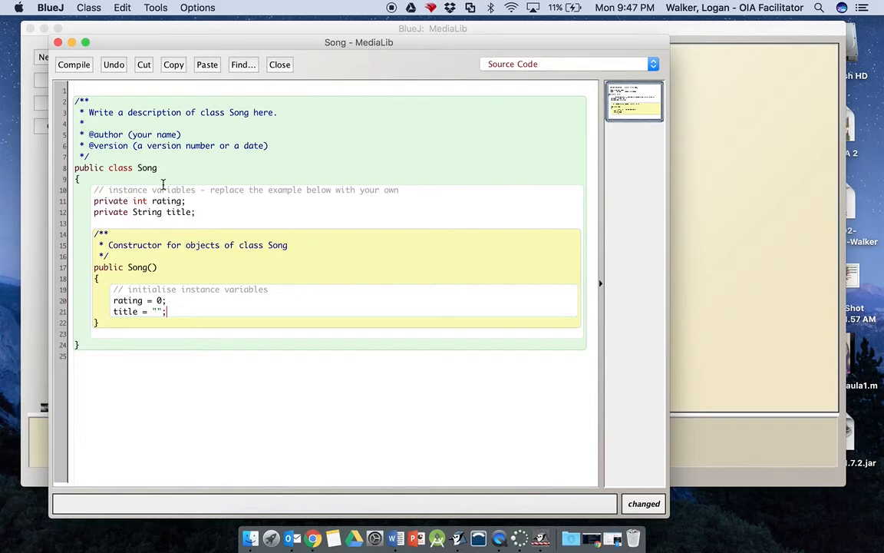
Step: Compile Song, close its editor and reopen the MediaLib source via Open Editor
click(74, 64)
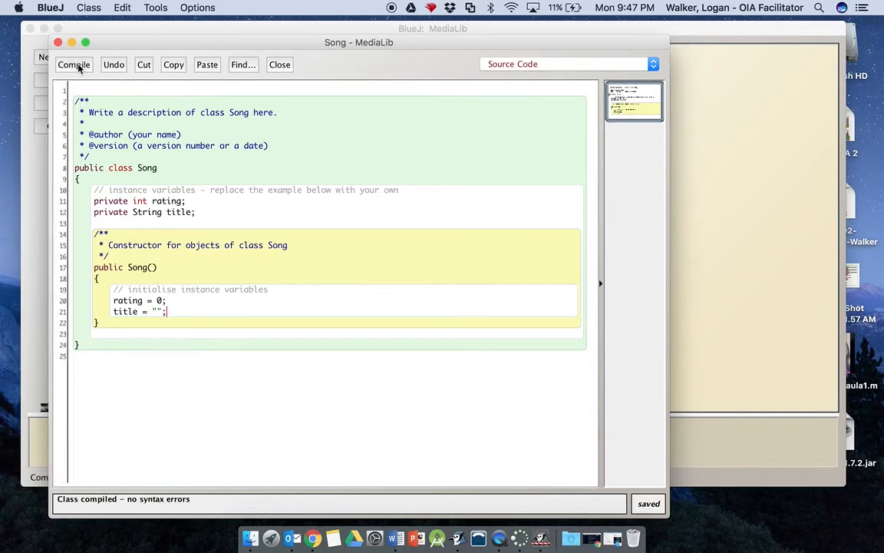
click(279, 65)
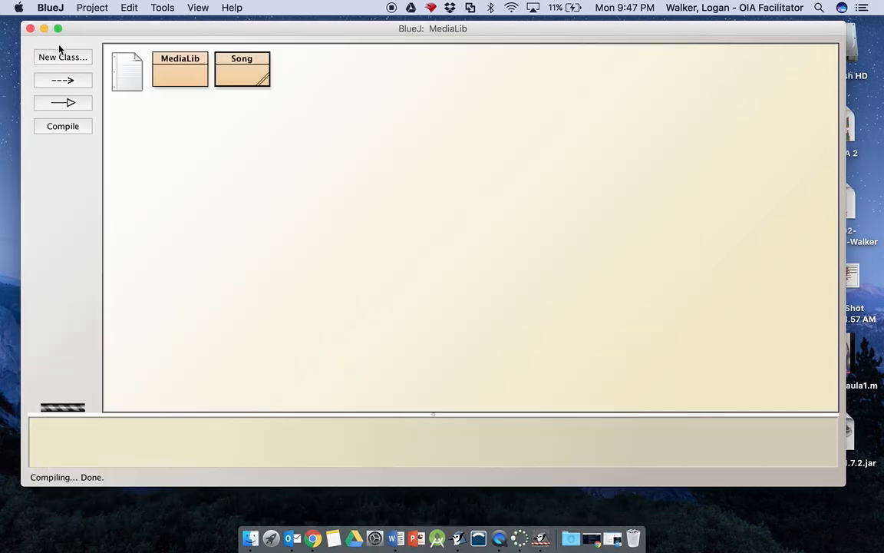
mouse_move(212, 80)
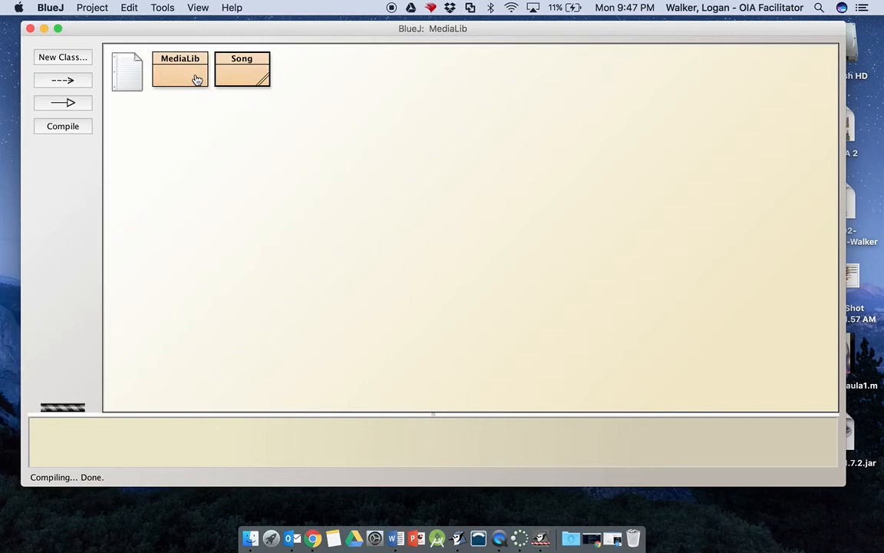
mouse_move(183, 85)
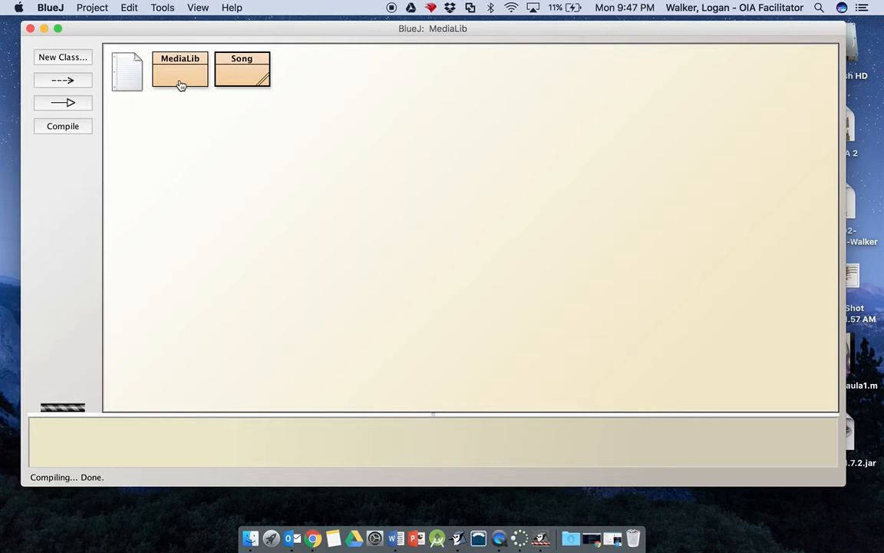
right_click(180, 71)
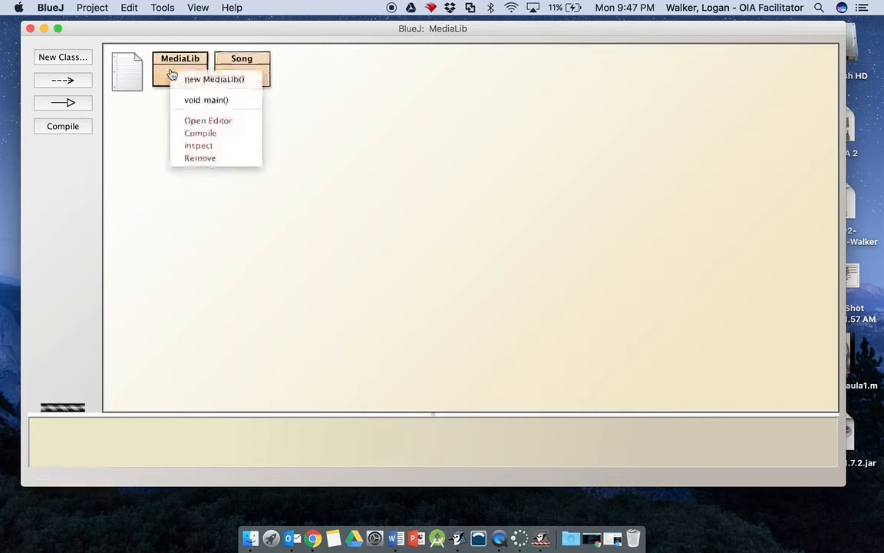
click(207, 120)
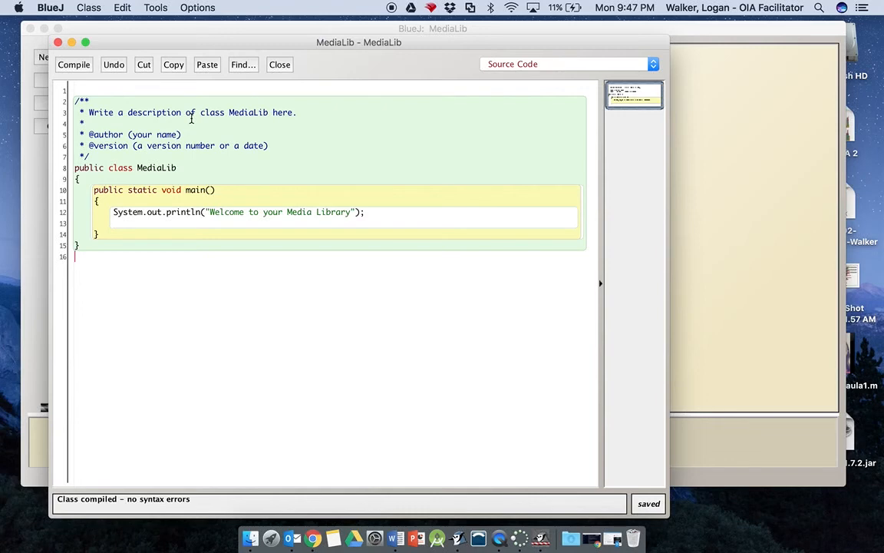
Step: After the welcome println, add the line Song song1 = new Song();
click(368, 212)
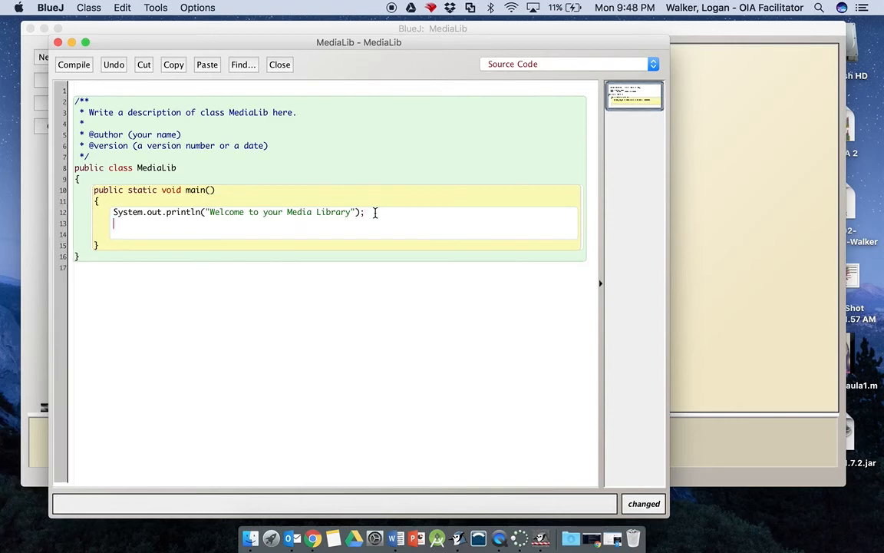
text(Son)
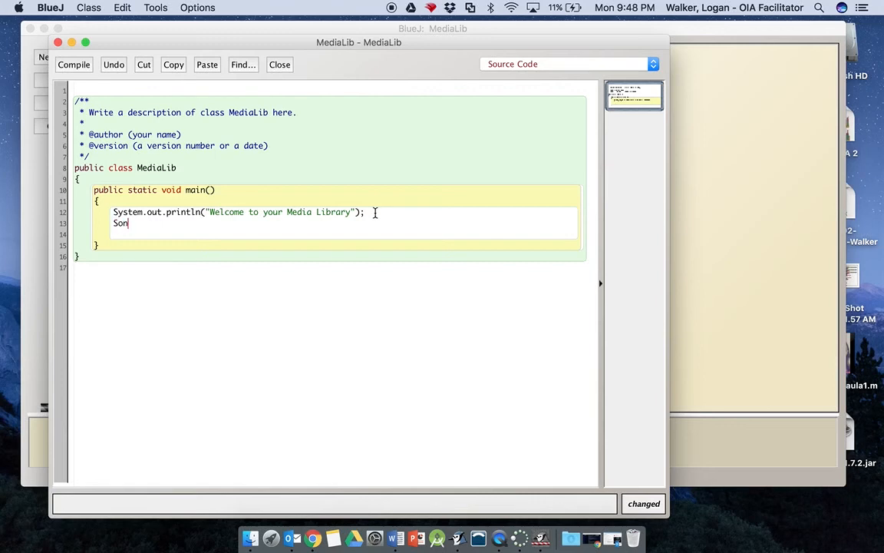
text(g son)
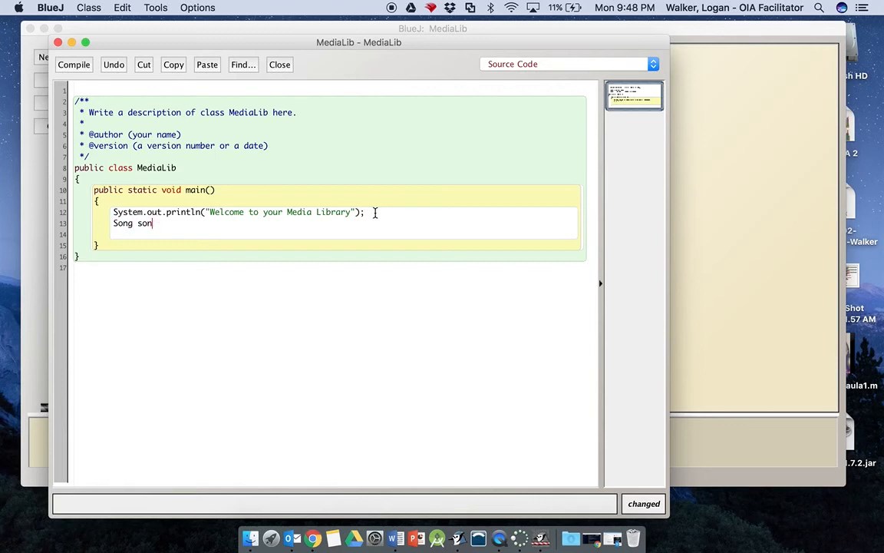
text(g1)
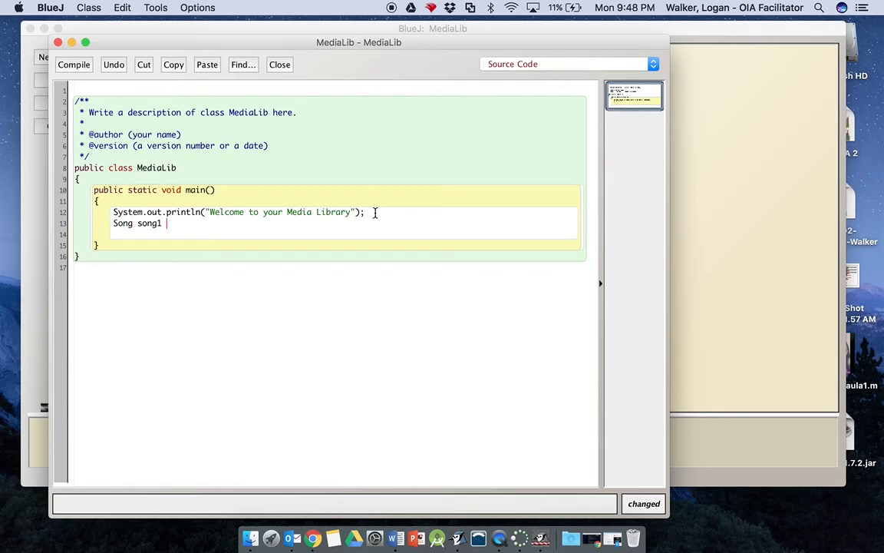
text(=)
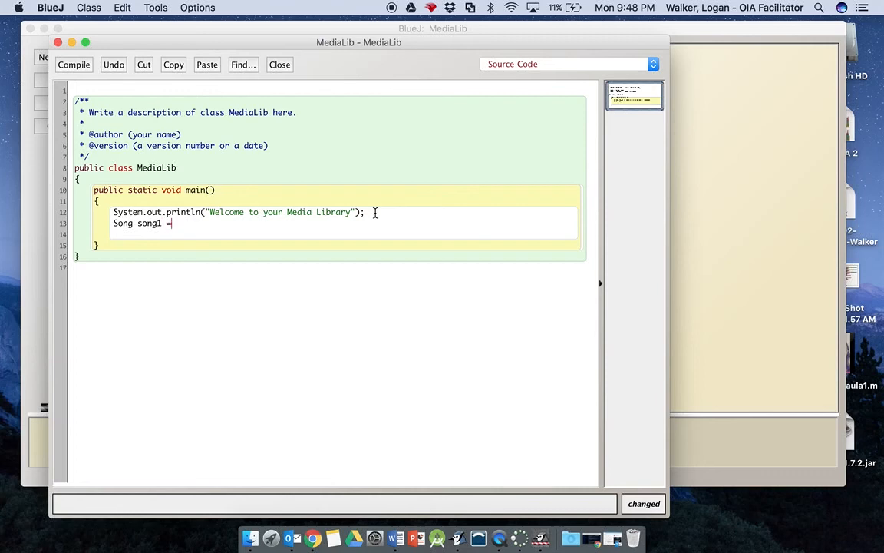
text(new Son)
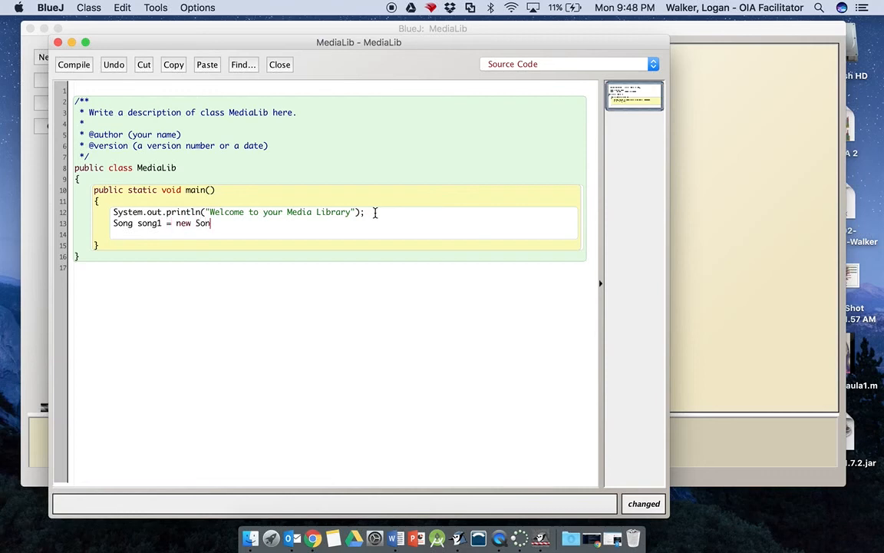
text(g())
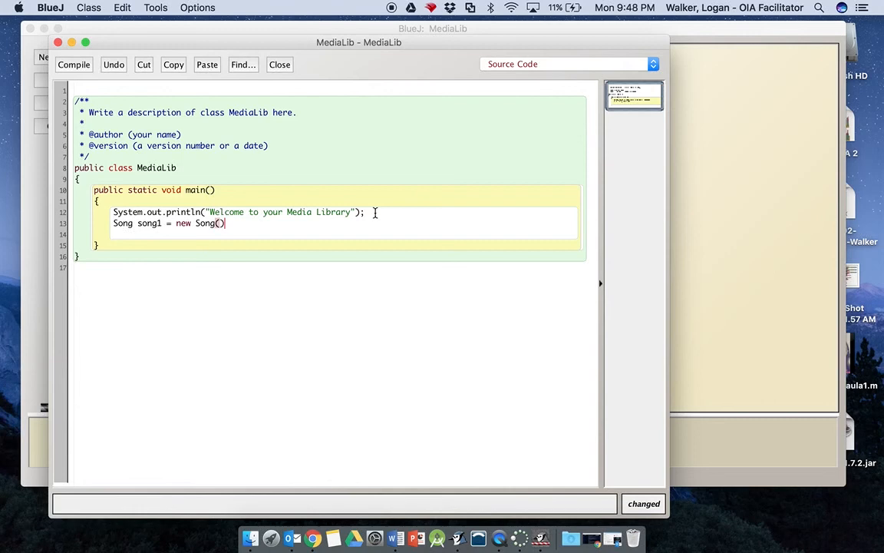
text(;)
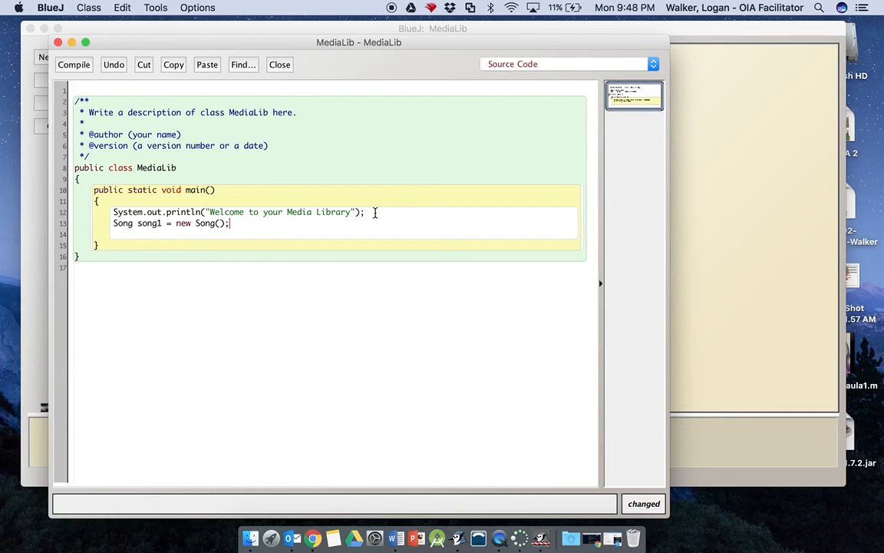
Step: Add System.out.println(song1); below it and compile MediaLib
key(Return)
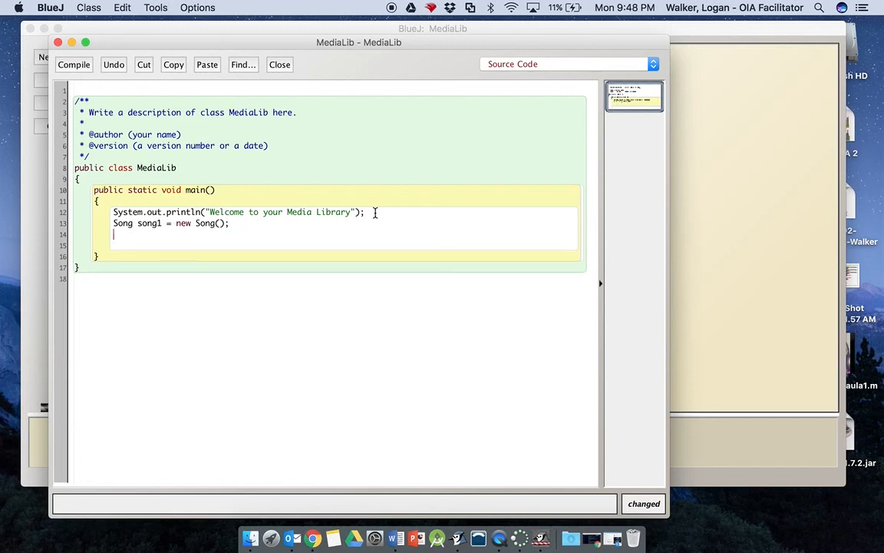
text(S)
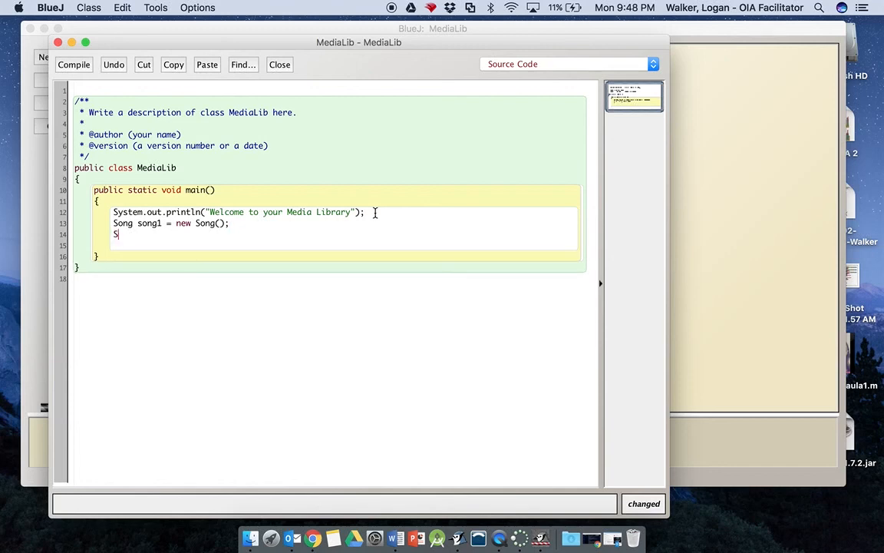
text(yt)
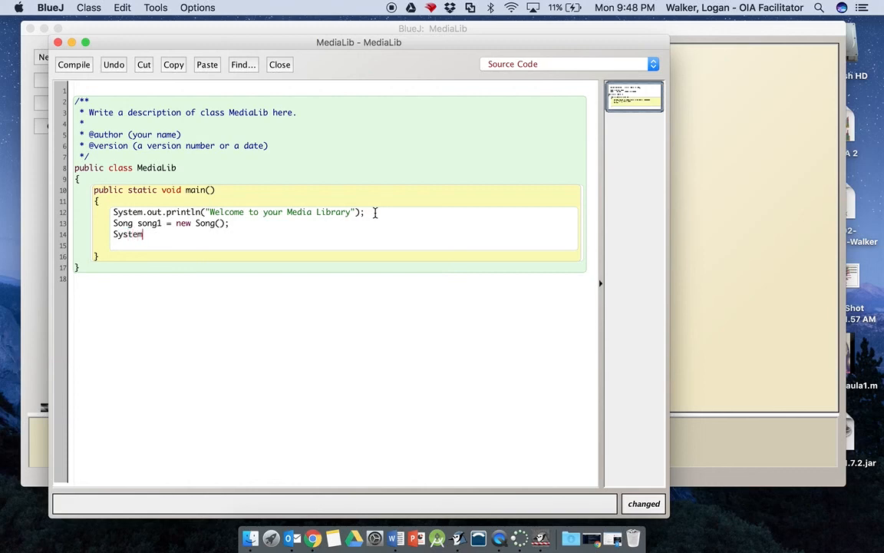
text(.out.)
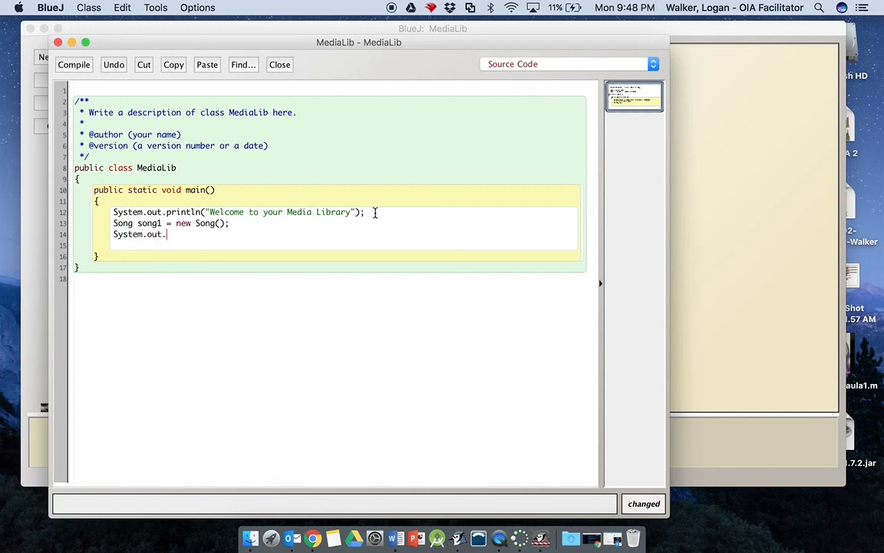
text(println)
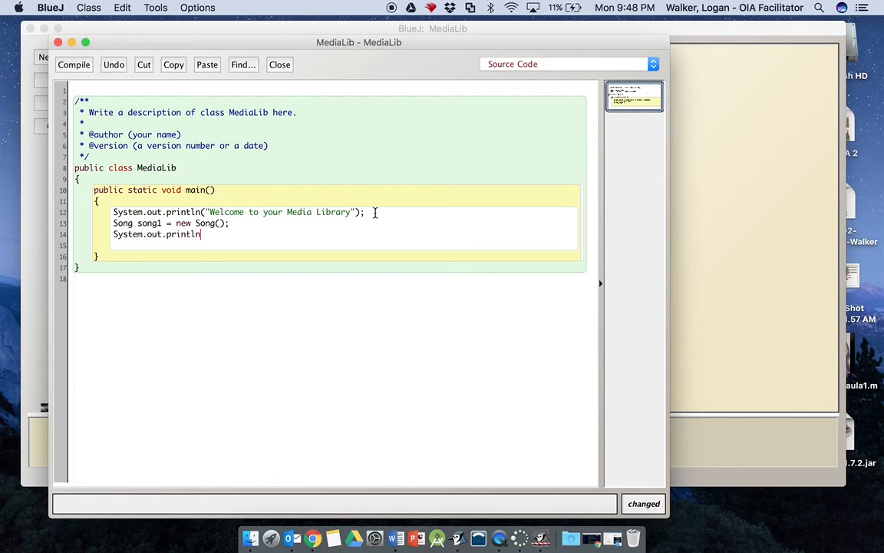
text((song)
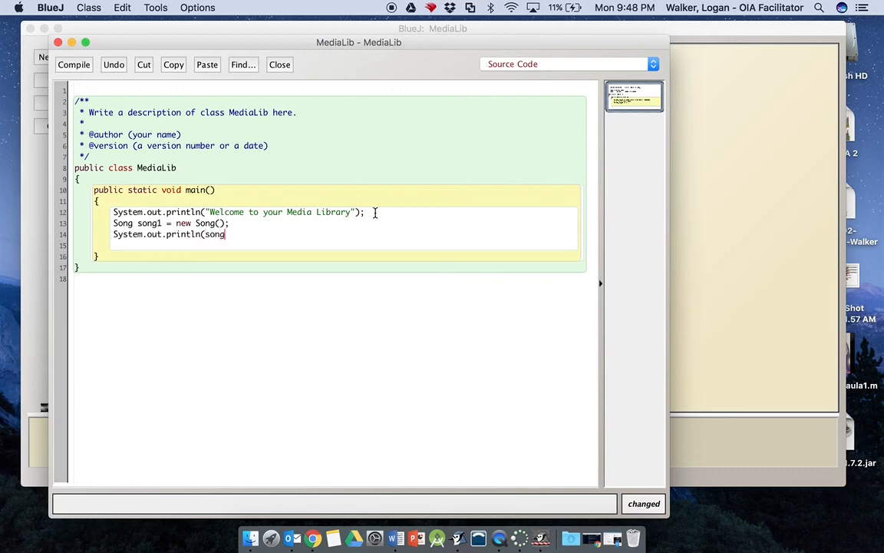
text(1);)
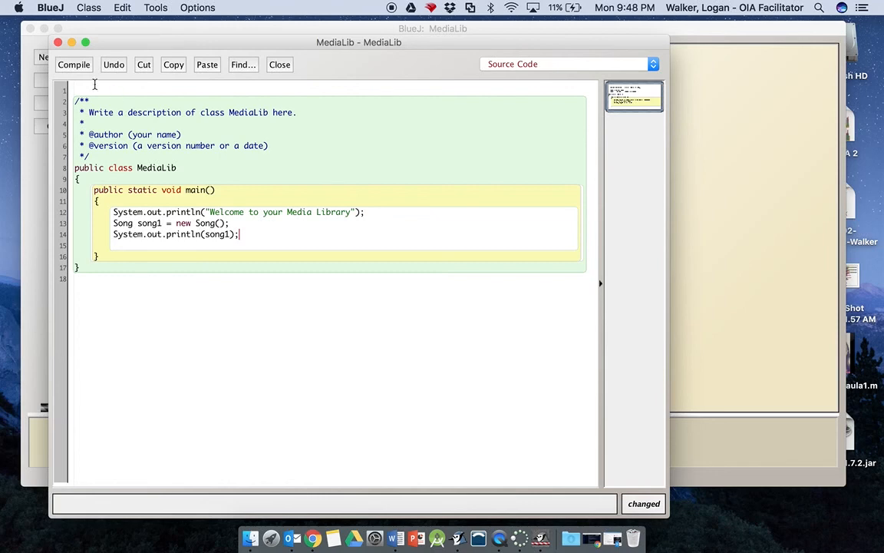
click(73, 64)
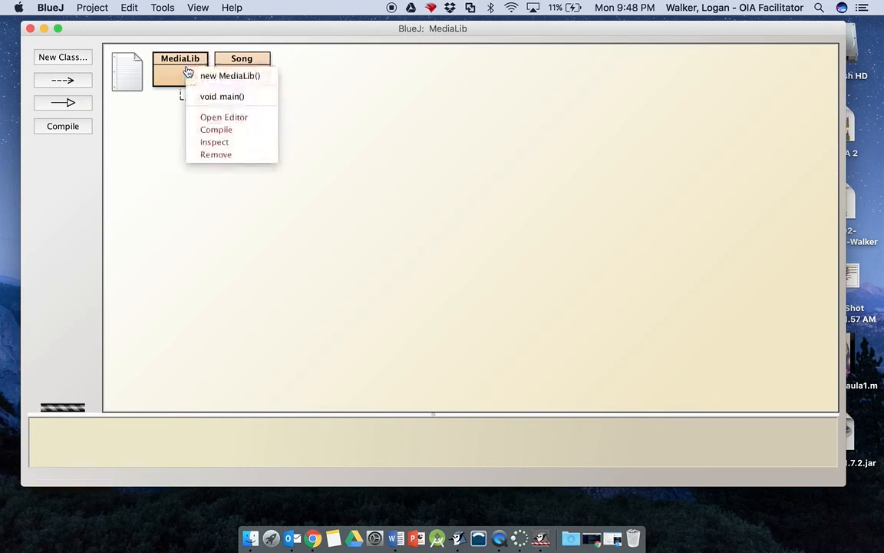
mouse_move(156, 77)
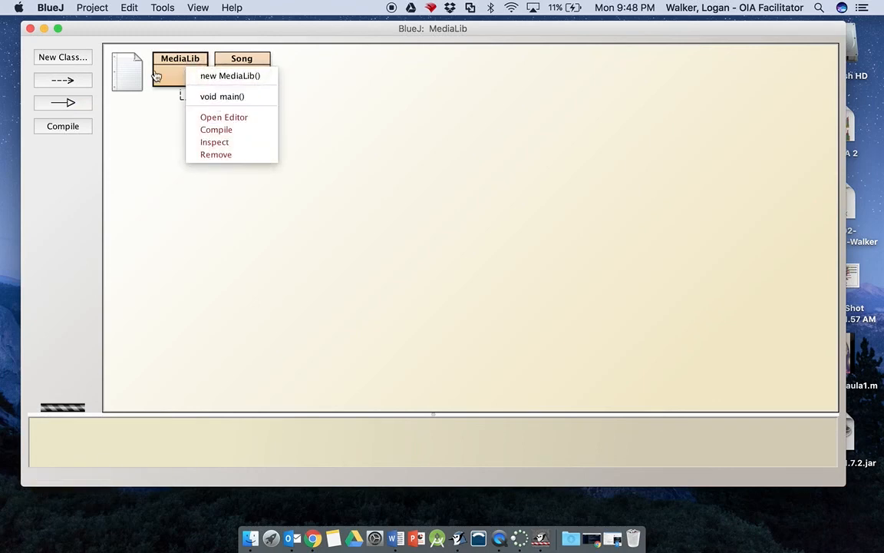
Step: Run MediaLib's void main() so the terminal shows the welcome line and the Song's default printout
click(222, 95)
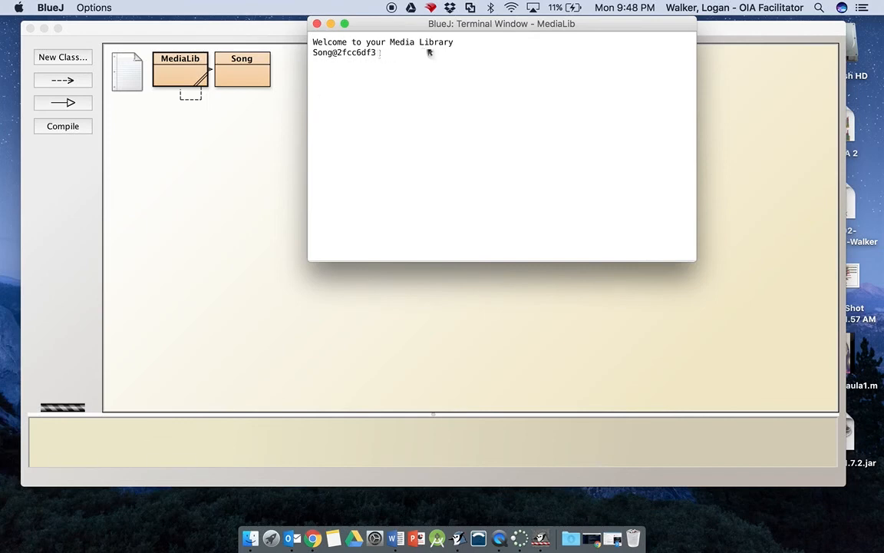
mouse_move(319, 65)
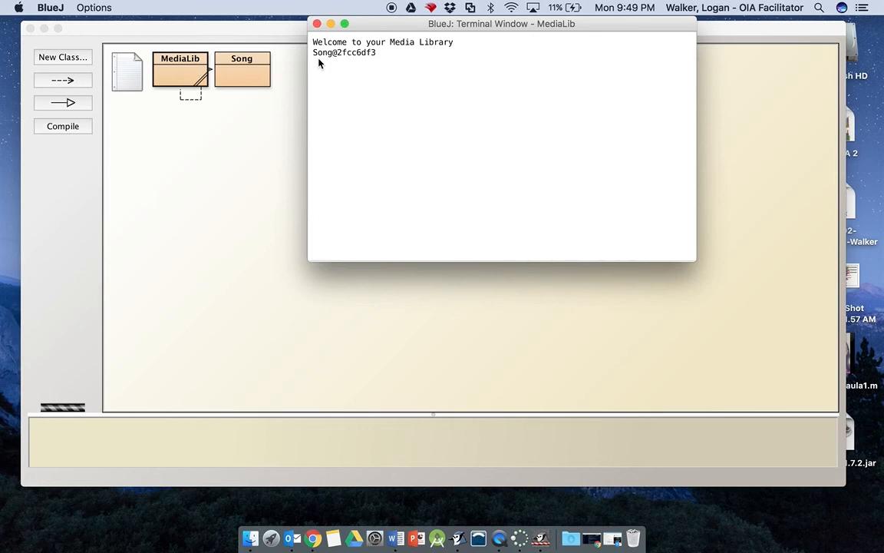
mouse_move(375, 62)
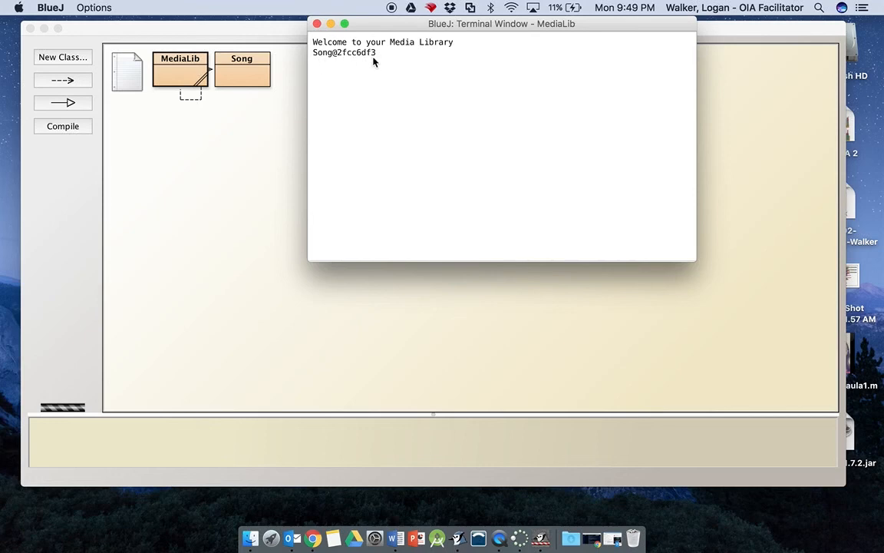
mouse_move(365, 58)
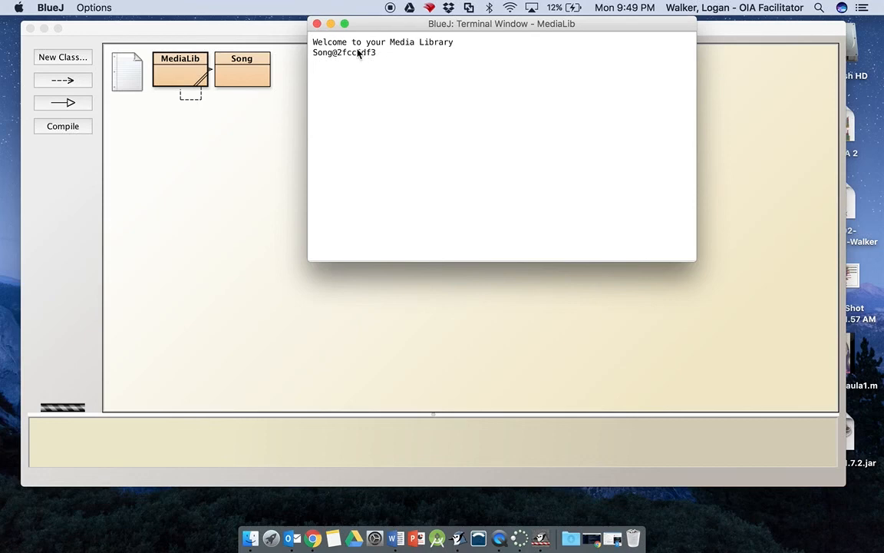
mouse_move(371, 59)
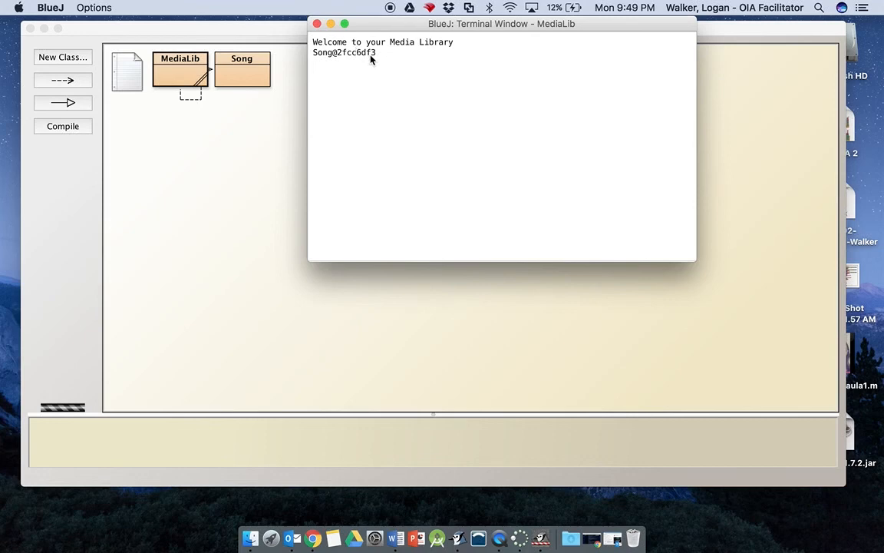